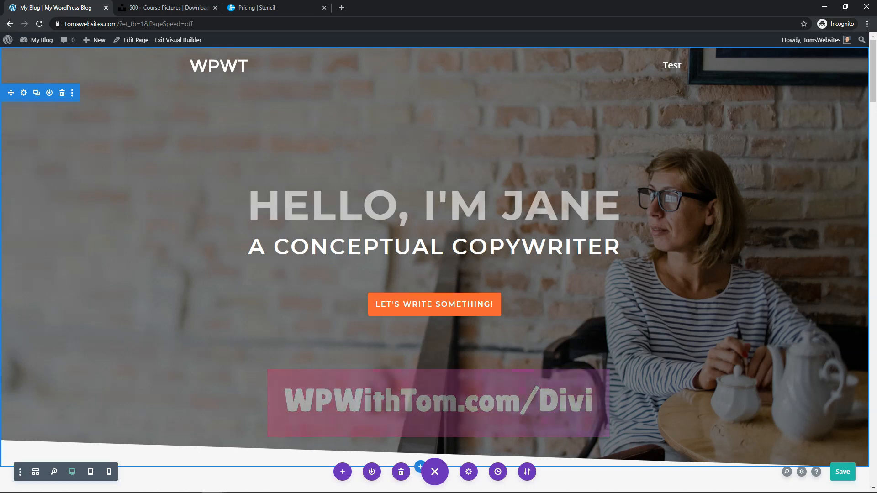
Scroll the homepage down to the bottom of the testimonials, just above the Contact Me Today form
scroll(down, 3)
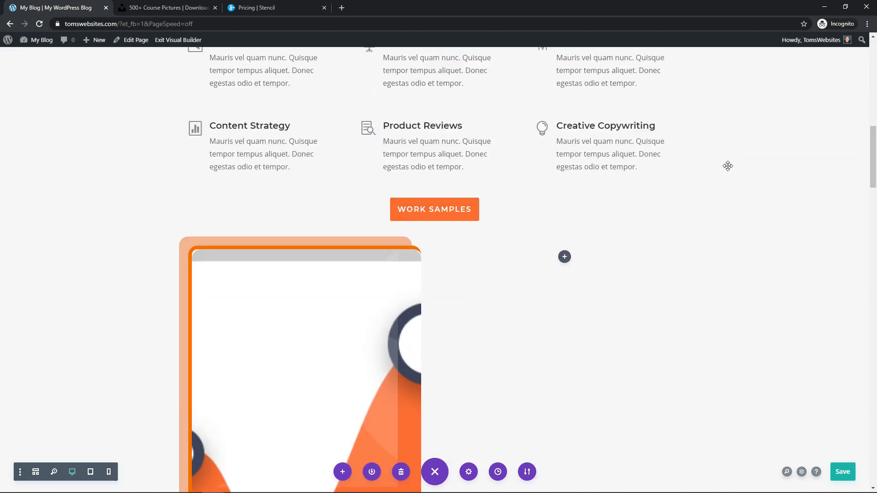
scroll(down, 3)
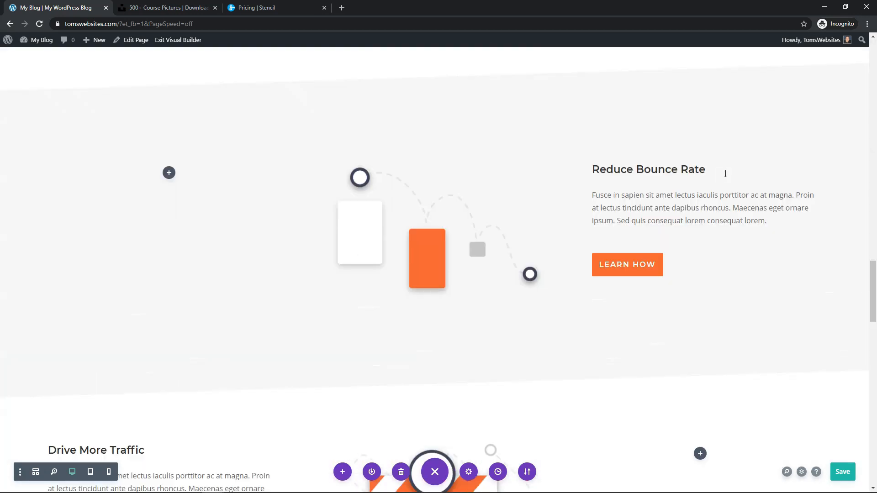
scroll(down, 3)
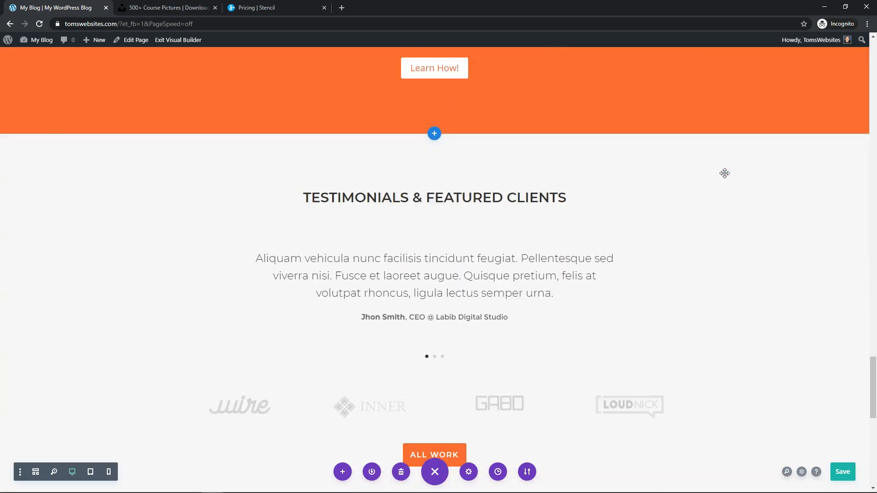
scroll(down, 3)
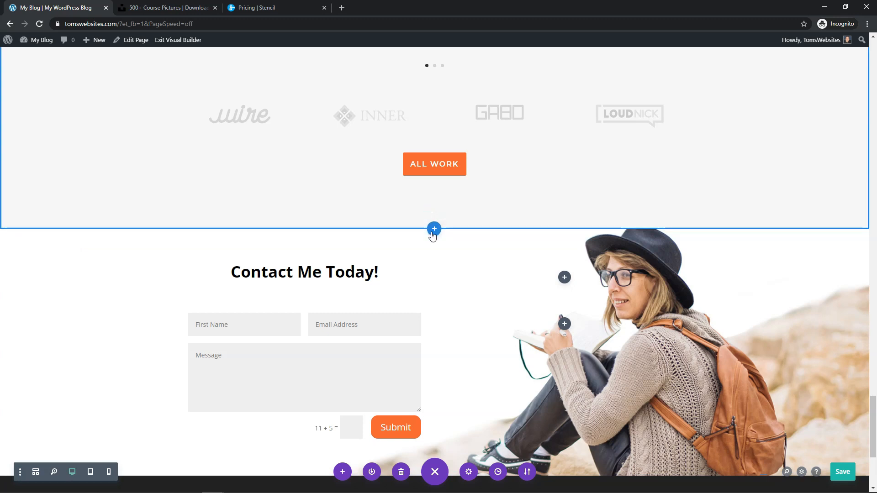
mouse_move(434, 228)
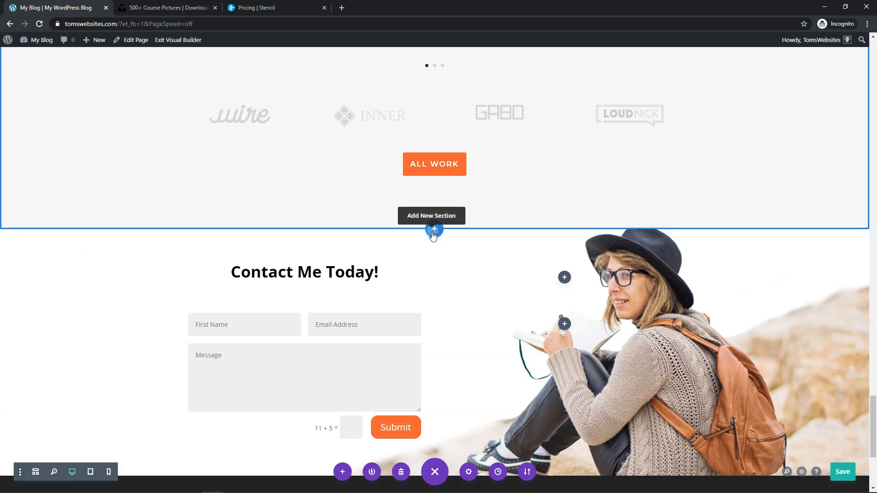
Add a regular single-column section above the contact form and insert a Countdown Timer module
click(434, 229)
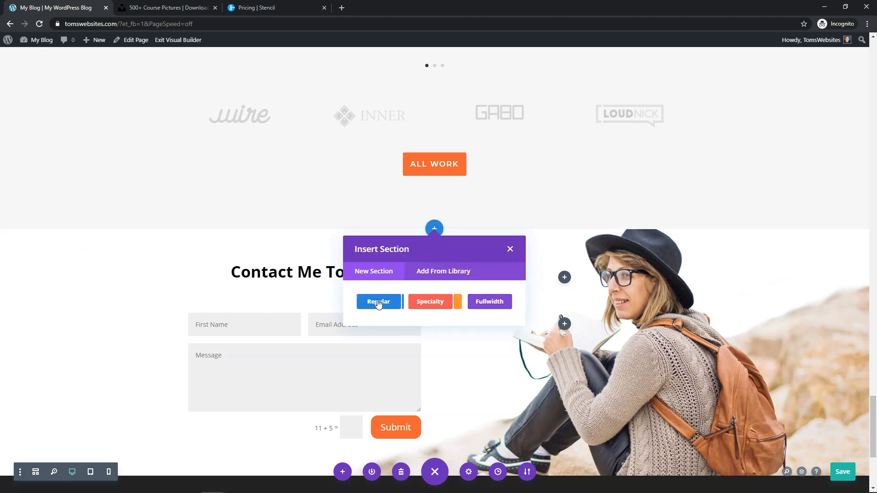
click(378, 301)
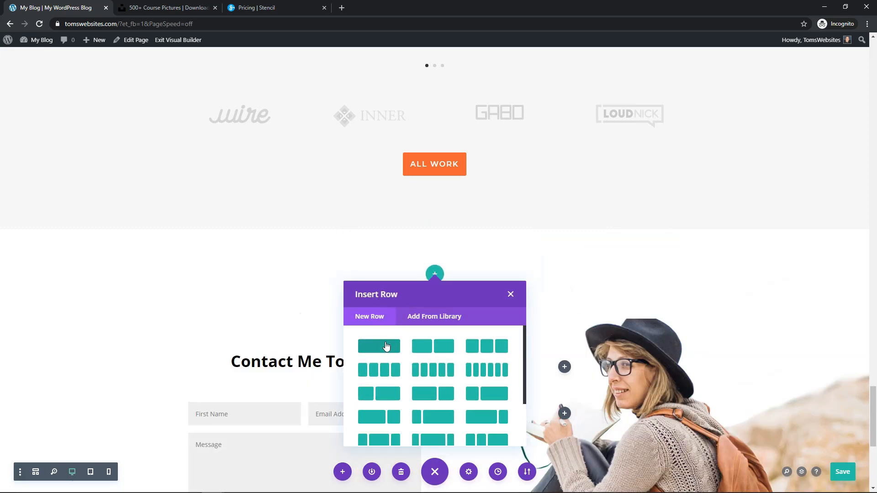
click(511, 294)
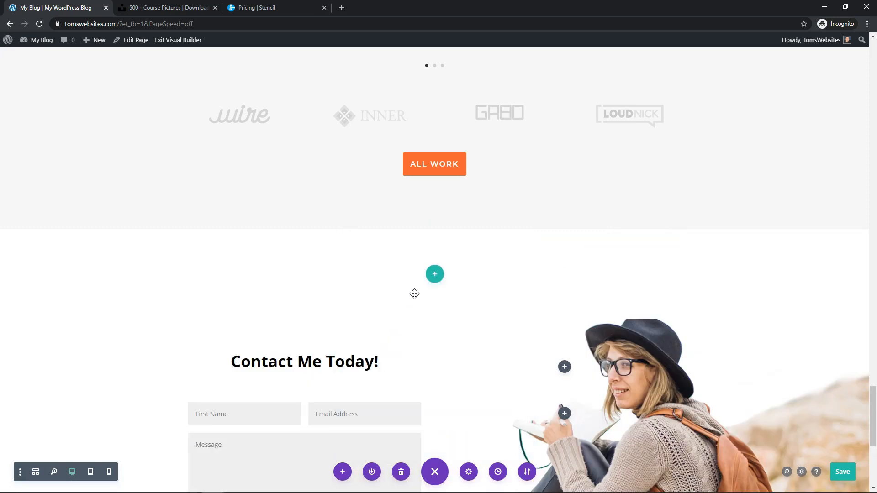
click(434, 274)
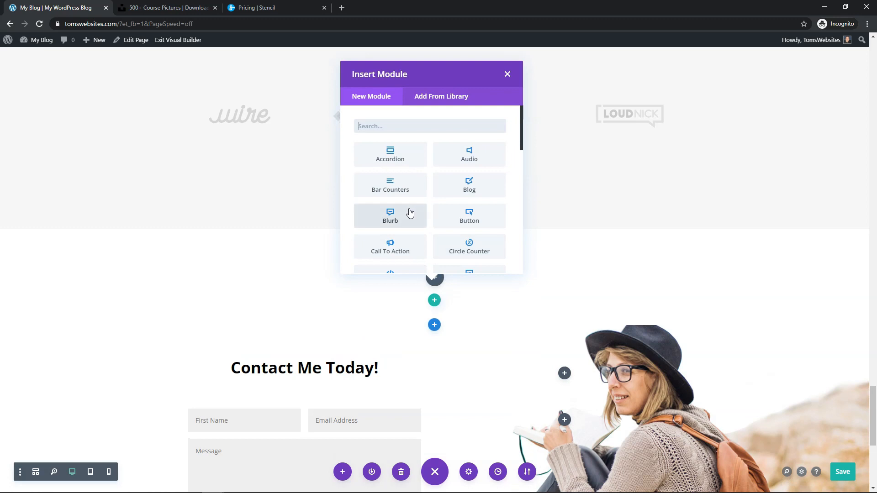
scroll(down, 3)
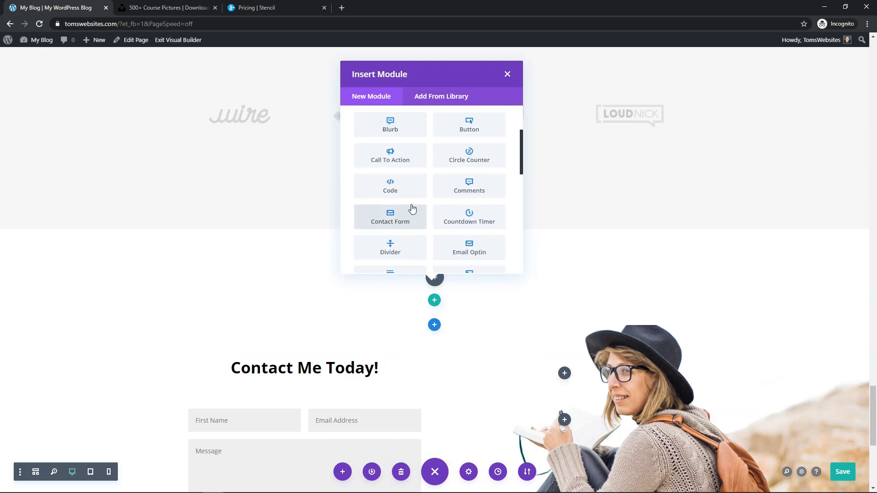
click(507, 74)
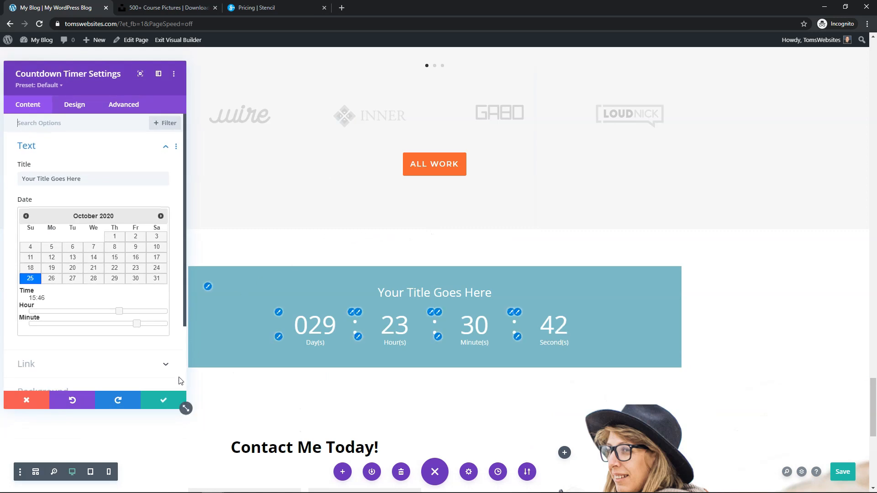
Save the default Countdown Timer and switch through the Unsplash tab to the Stencil pricing page
click(162, 400)
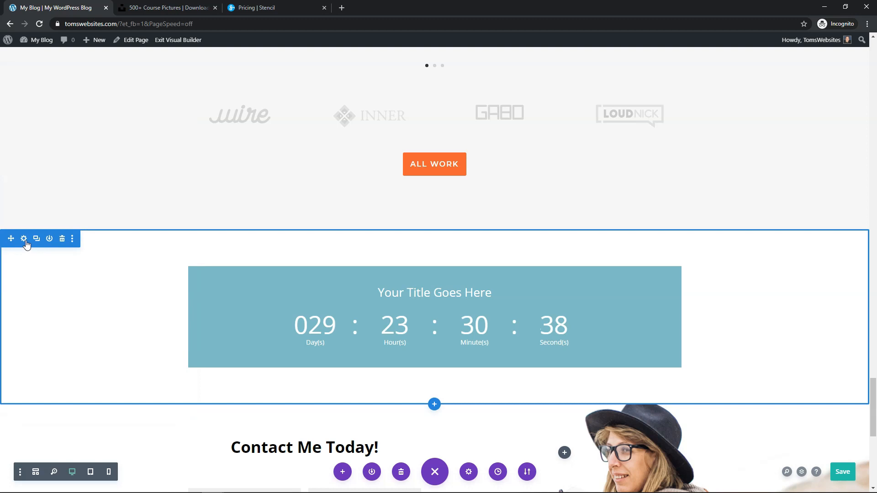
mouse_move(24, 240)
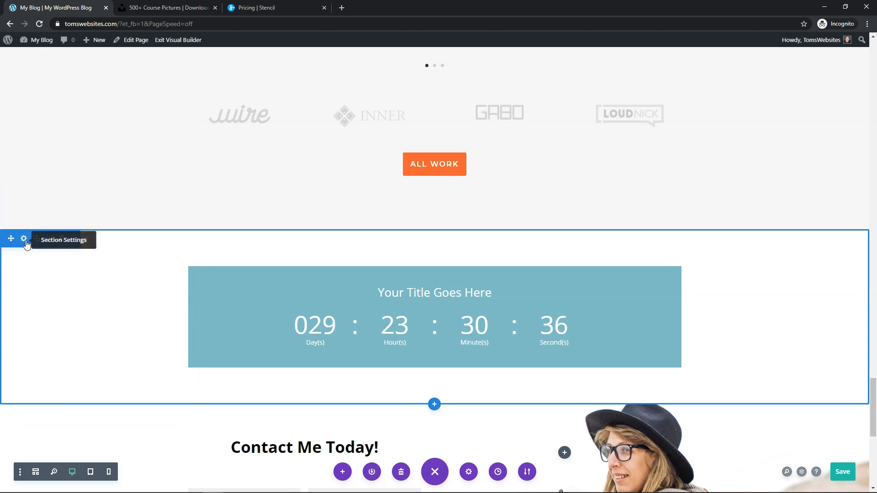
click(170, 7)
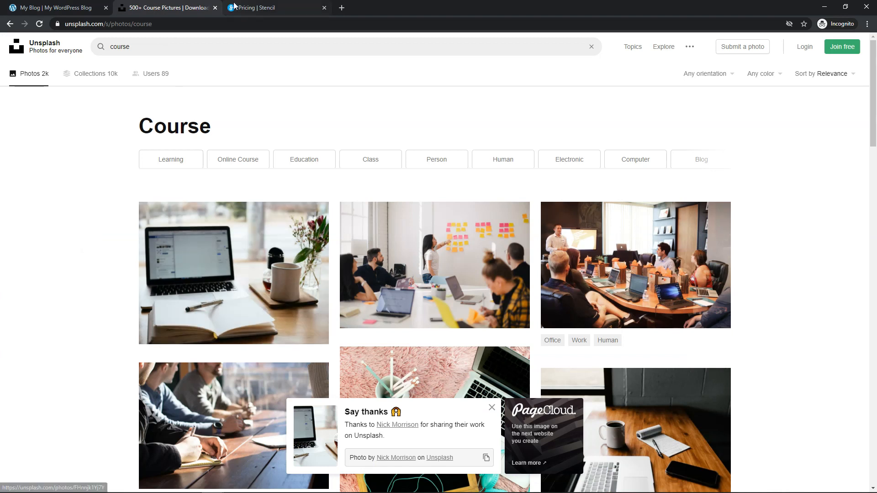
click(263, 7)
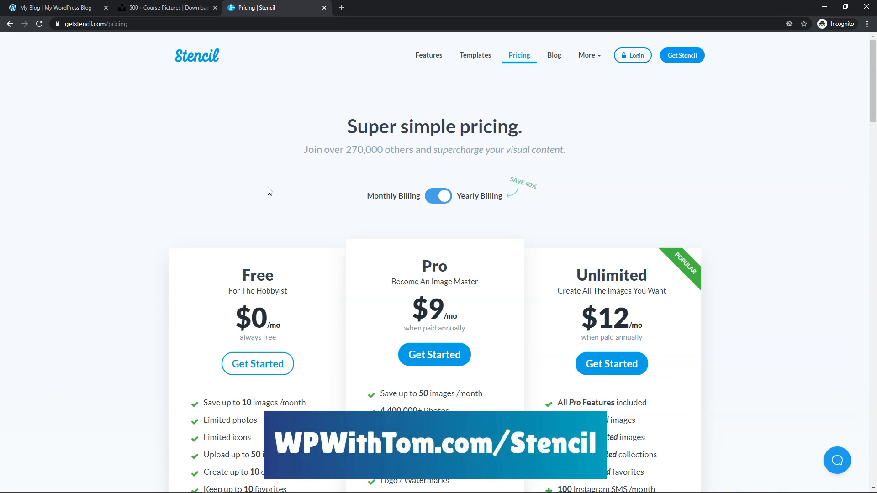
scroll(down, 3)
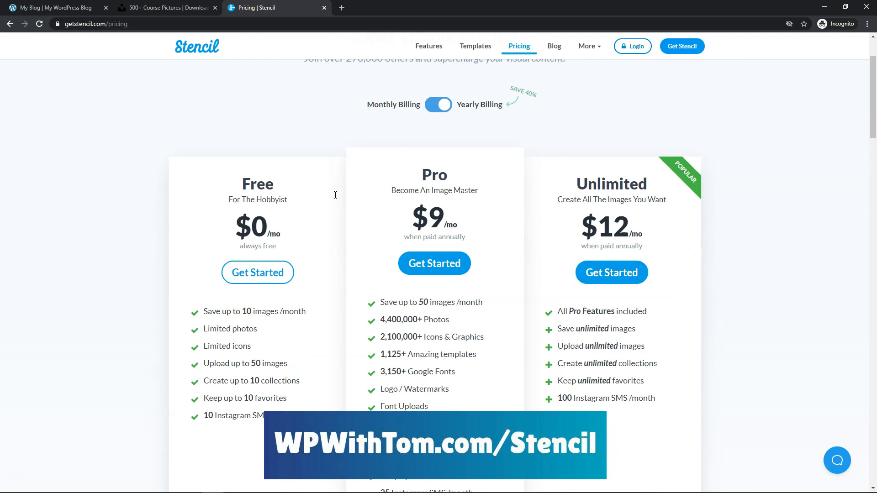
mouse_move(616, 197)
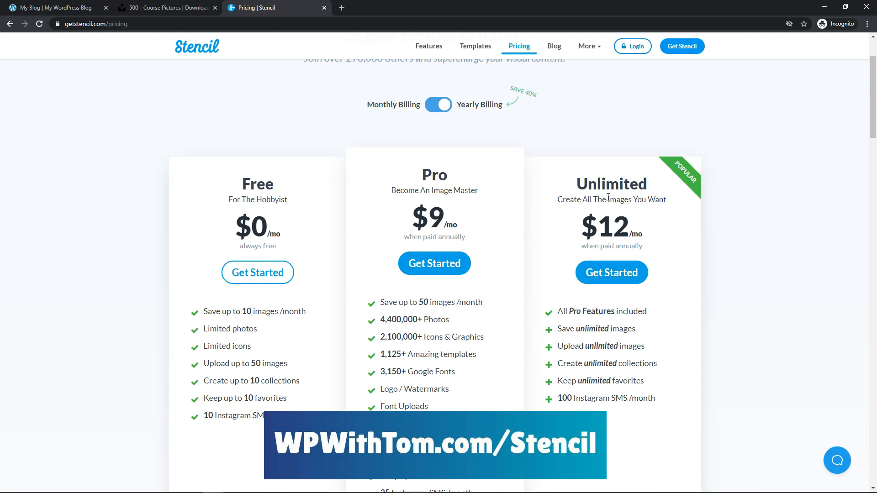
mouse_move(607, 192)
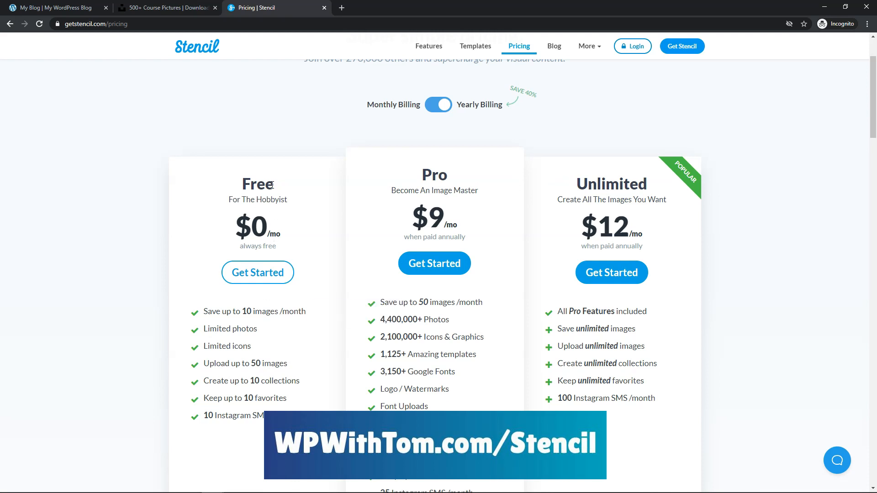
mouse_move(283, 317)
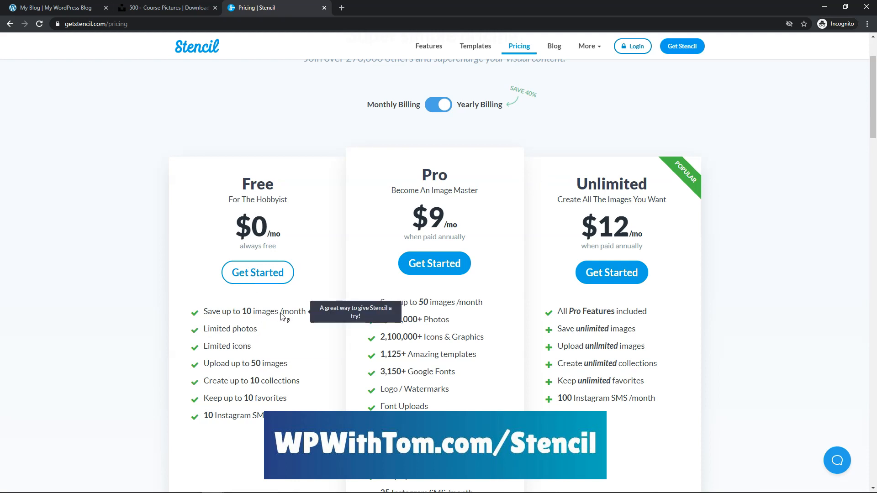
mouse_move(132, 254)
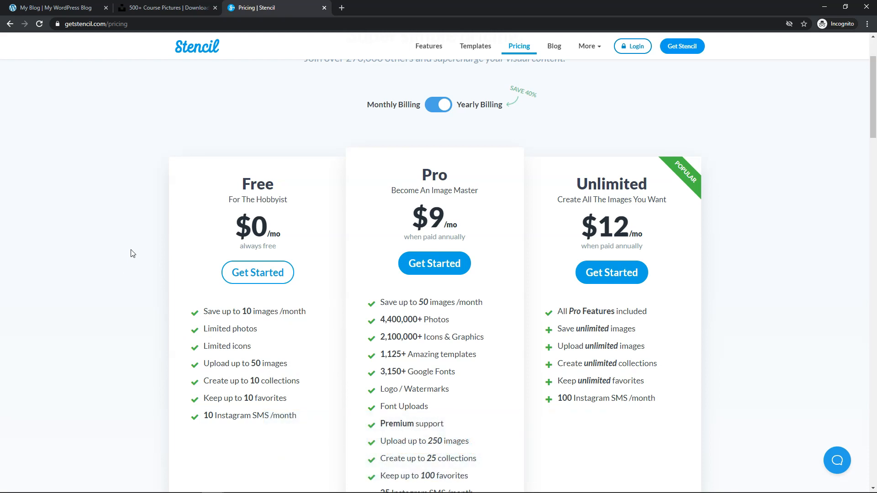
scroll(up, 3)
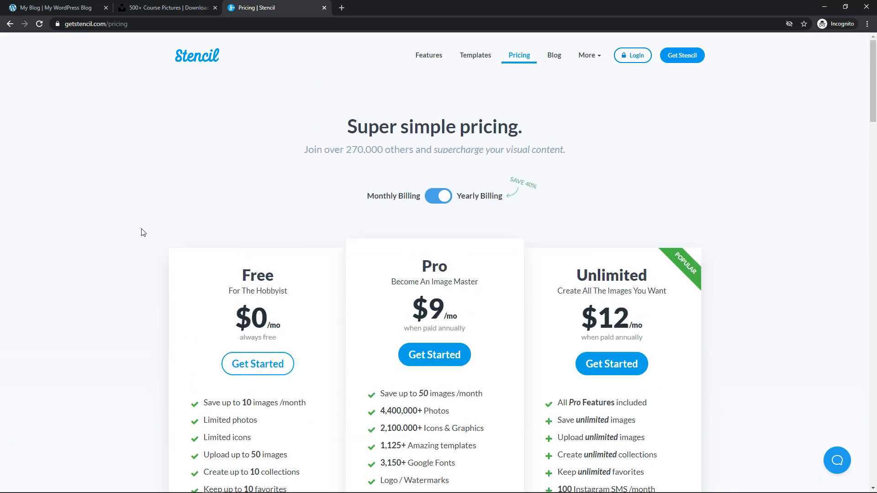
Glance at the Unsplash course photos and return to the My Blog visual builder tab
click(170, 7)
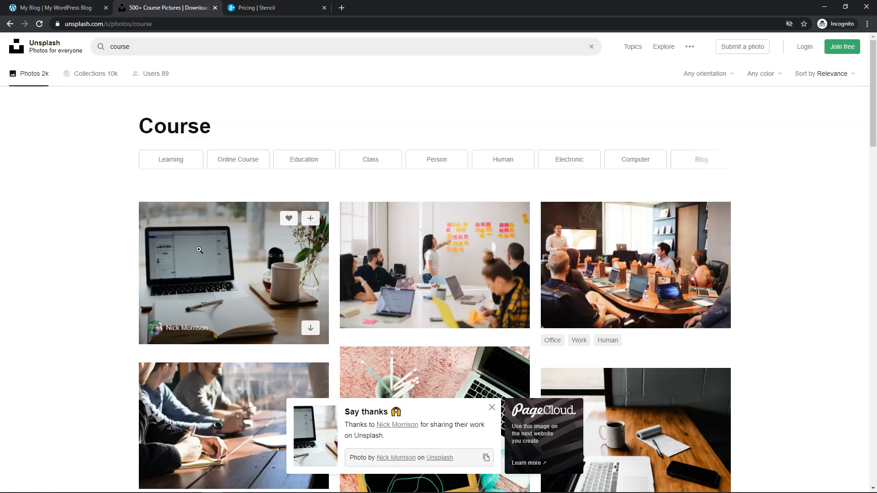
mouse_move(187, 288)
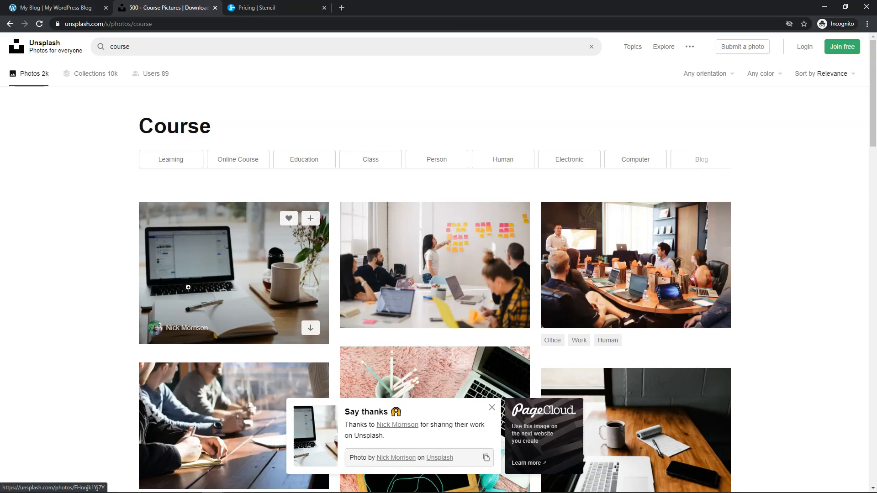
mouse_move(435, 266)
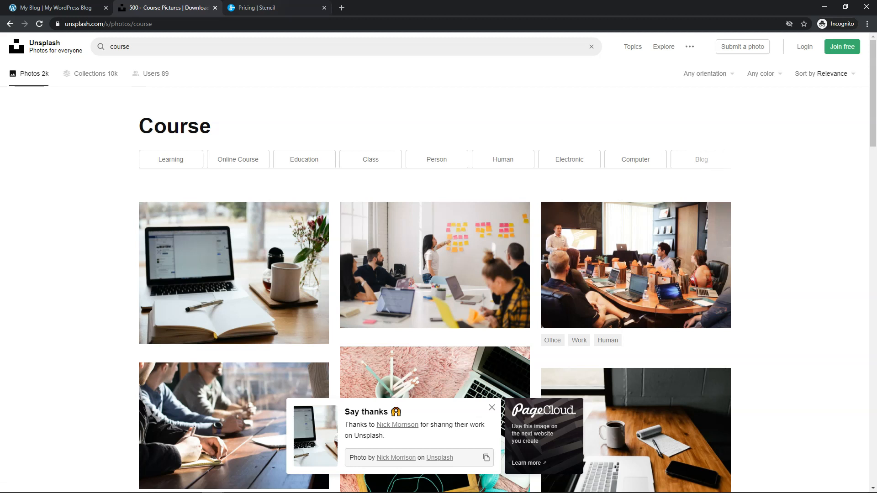
click(55, 7)
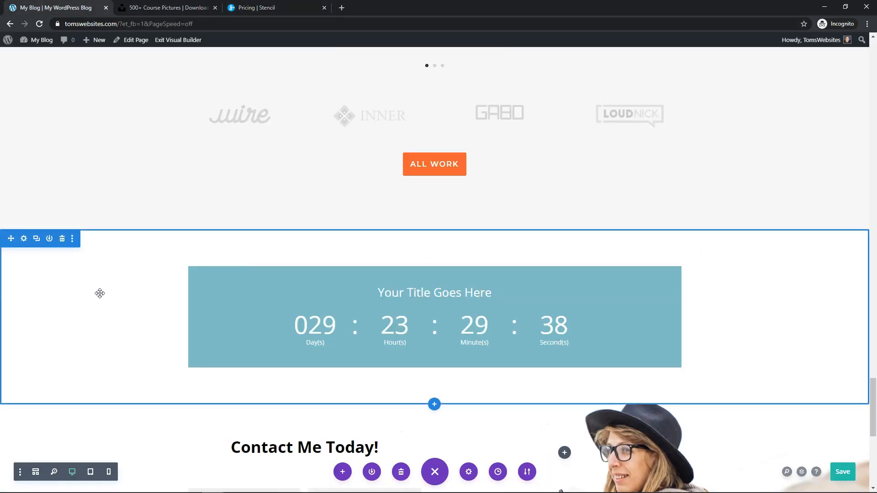
mouse_move(52, 291)
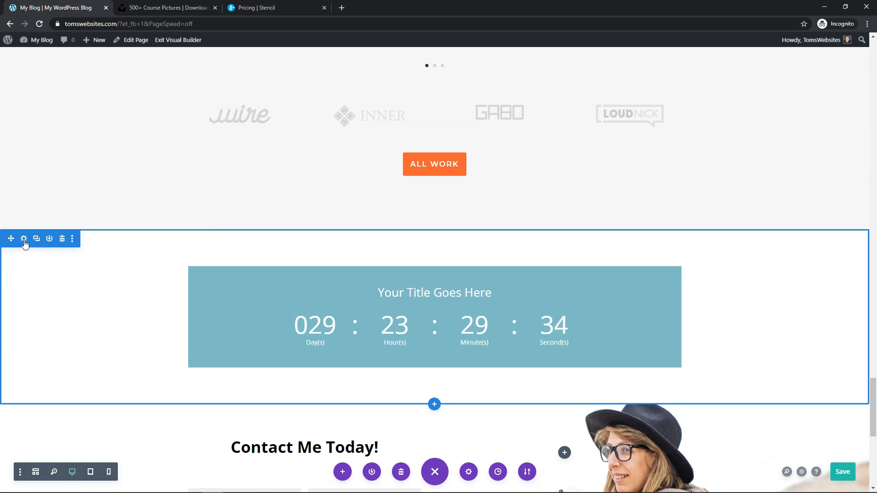
Bring up the media library from the countdown section's background image settings
click(24, 239)
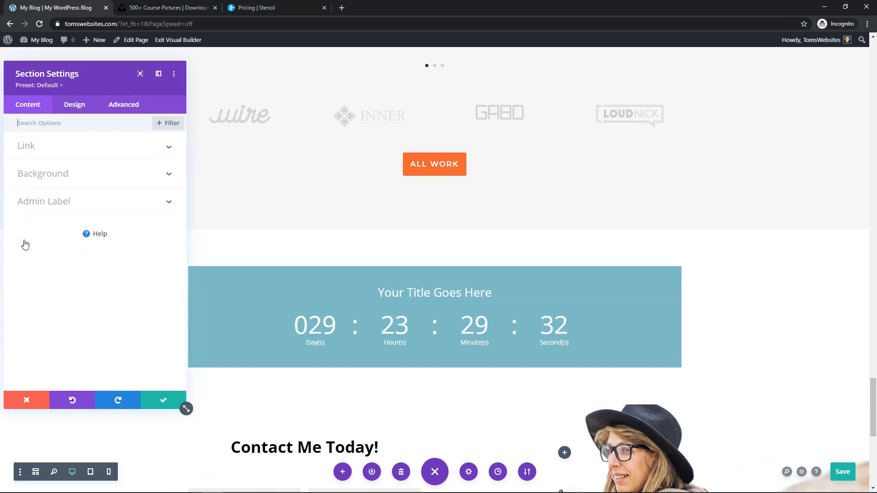
click(42, 173)
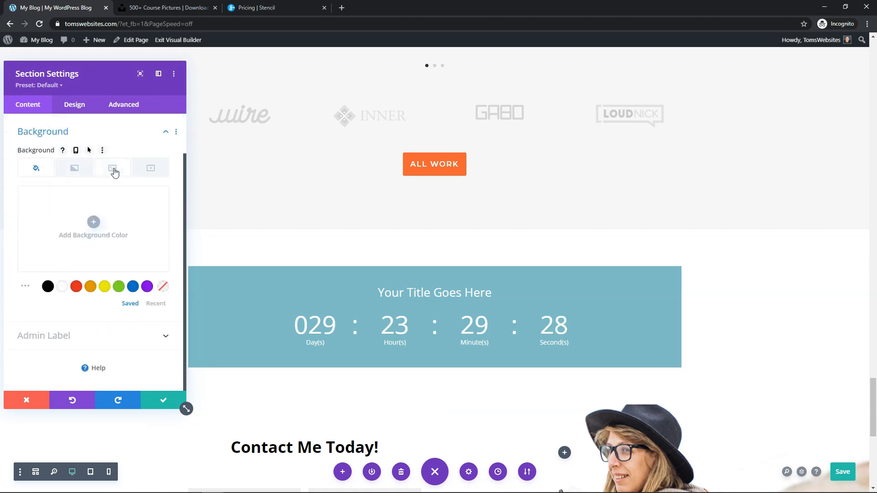
click(112, 168)
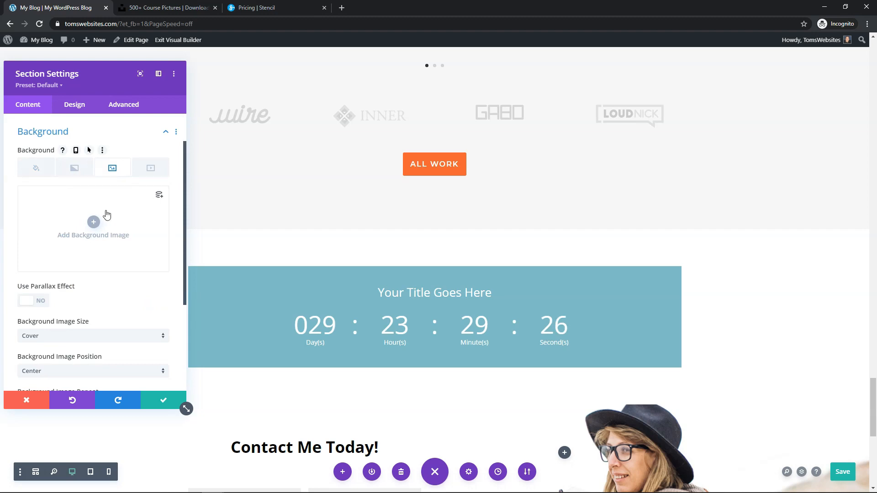
click(93, 229)
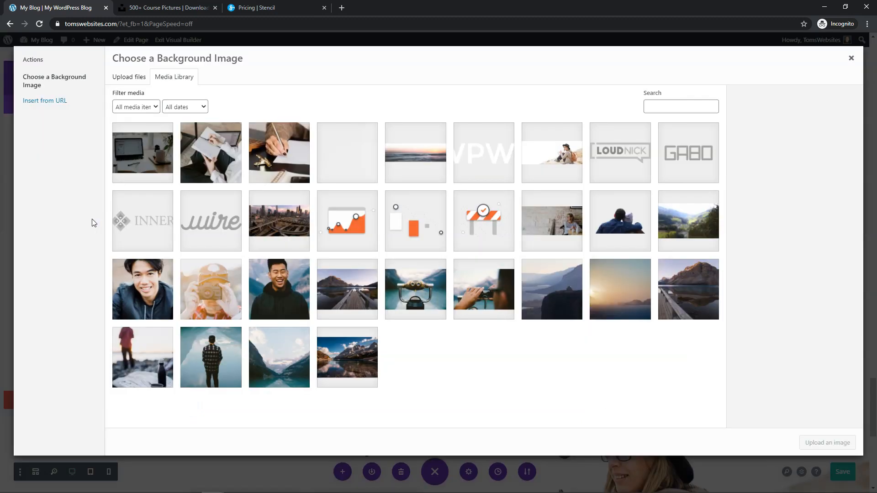
Set the laptop-and-coffee desk photo as the countdown section's background image
click(142, 152)
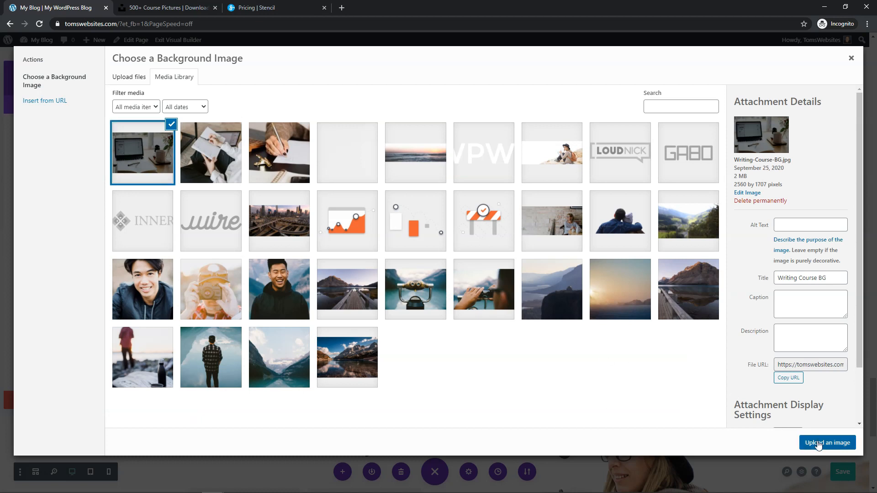
click(828, 443)
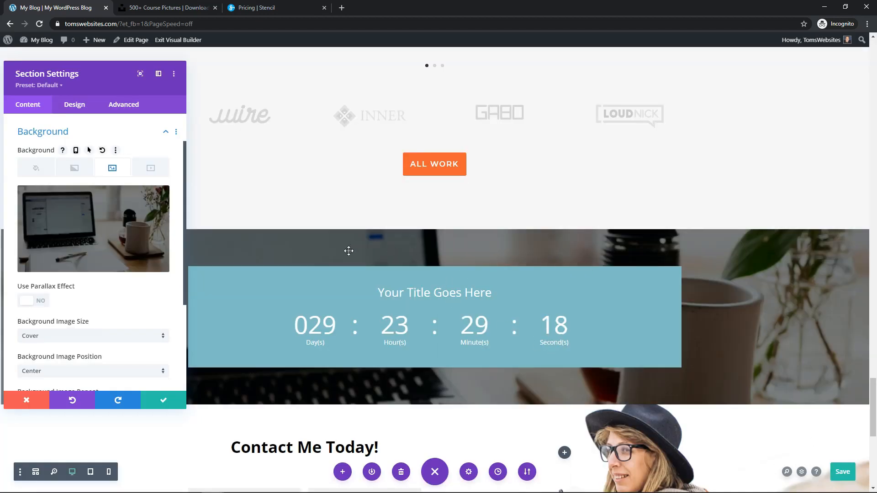
mouse_move(475, 315)
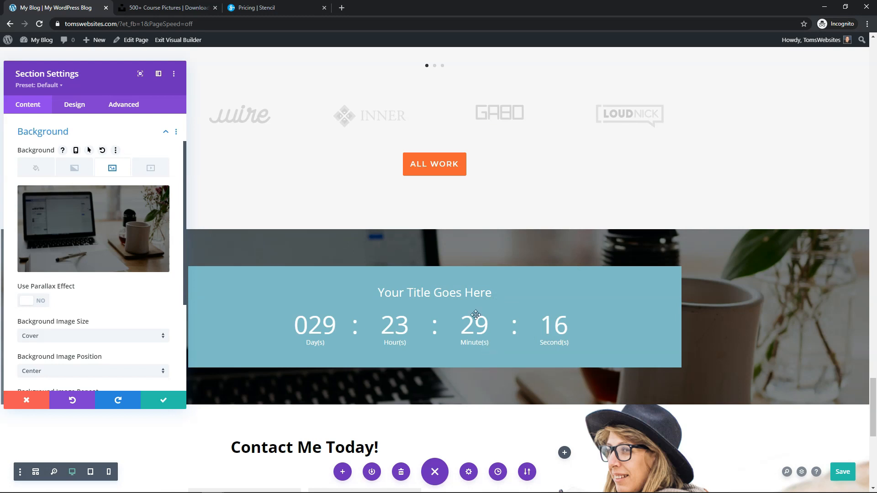
scroll(down, 3)
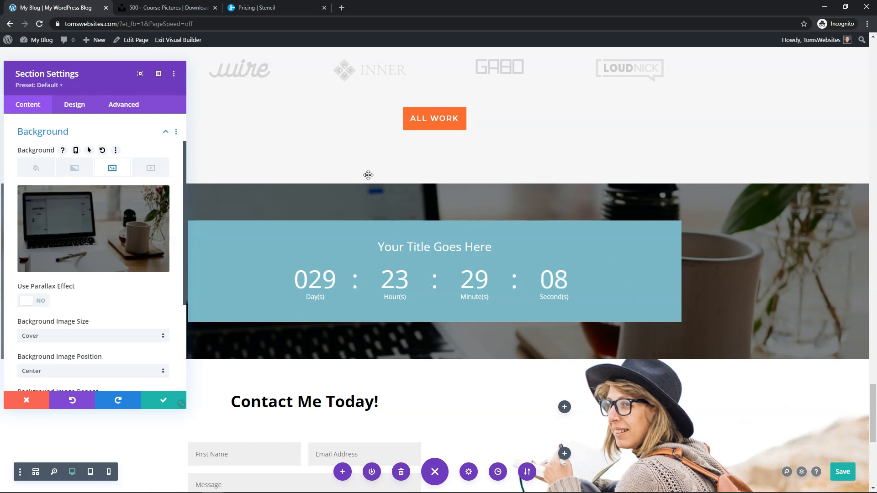
mouse_move(264, 208)
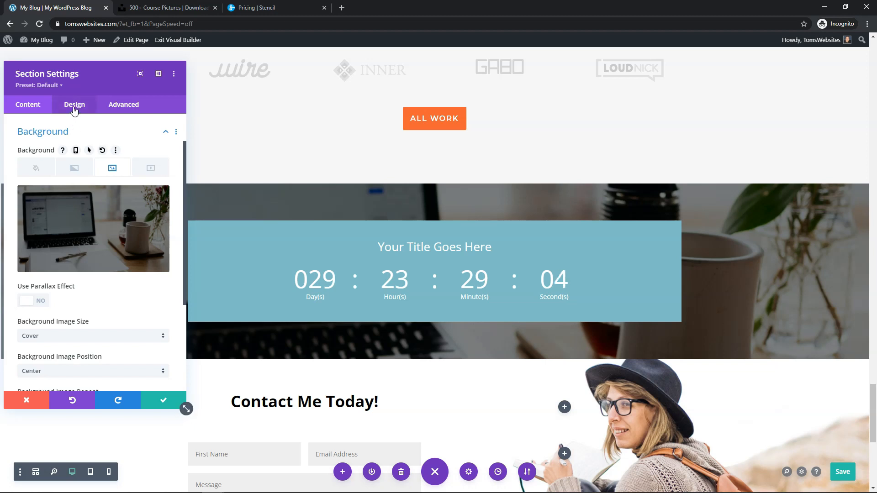
Give the section 250px top and bottom padding under Design > Spacing and save the changes
click(74, 105)
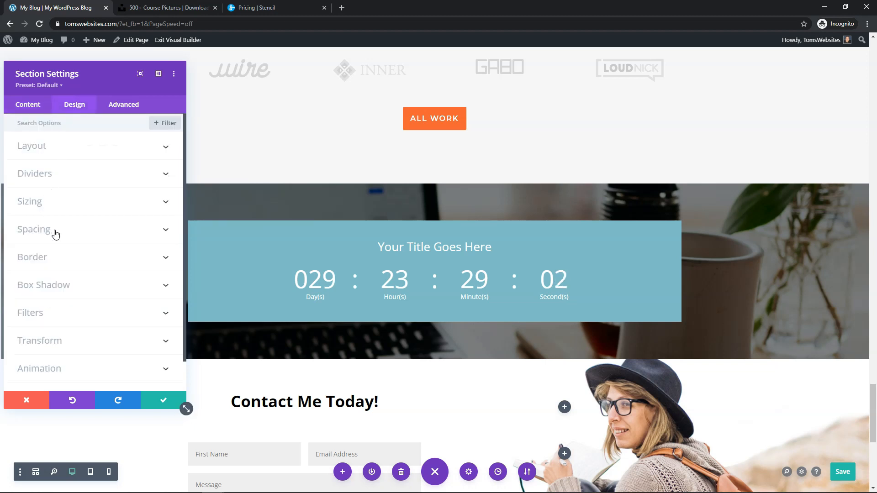
click(33, 229)
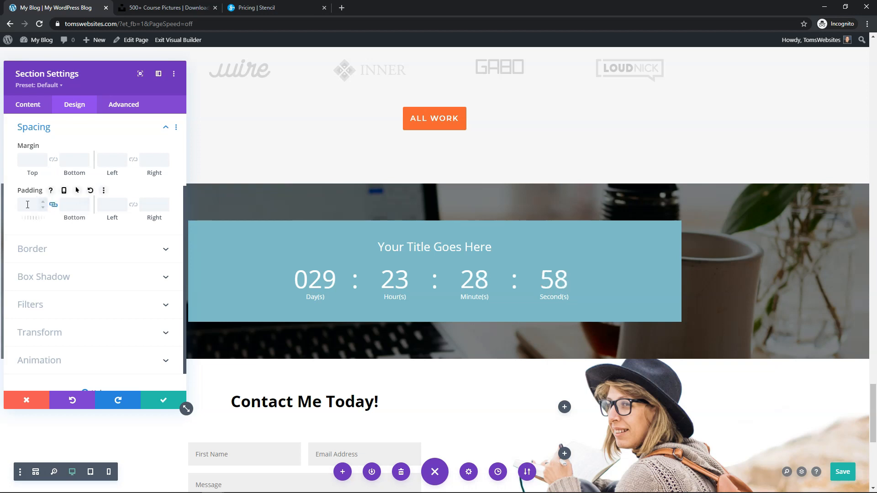
text(250px)
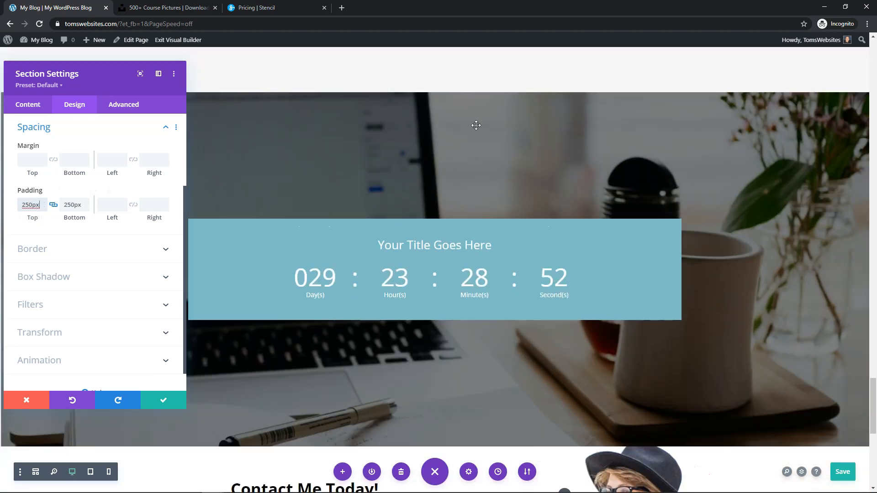
mouse_move(501, 157)
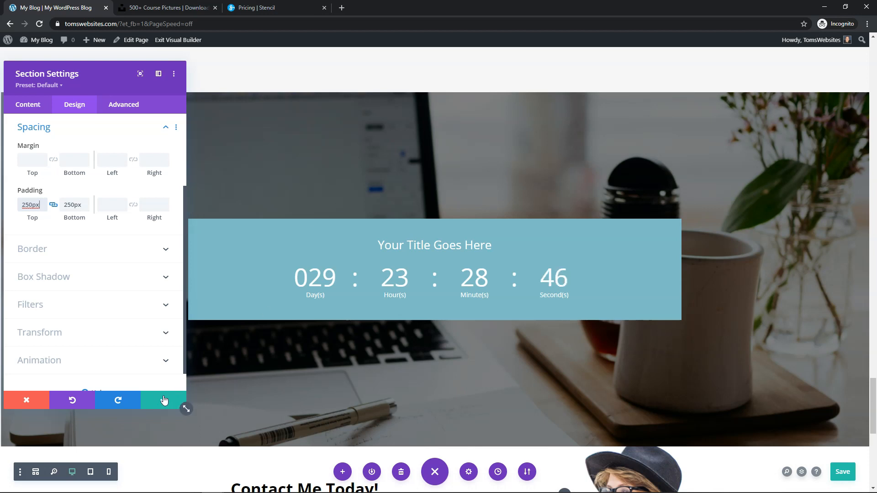
click(163, 400)
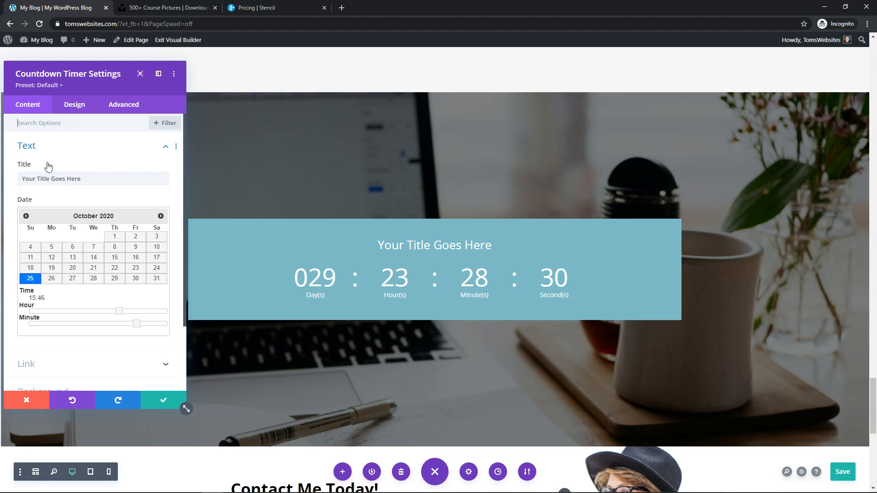
Replace the timer title with 'Get My Limited Time Writing Course Discount!'
click(50, 179)
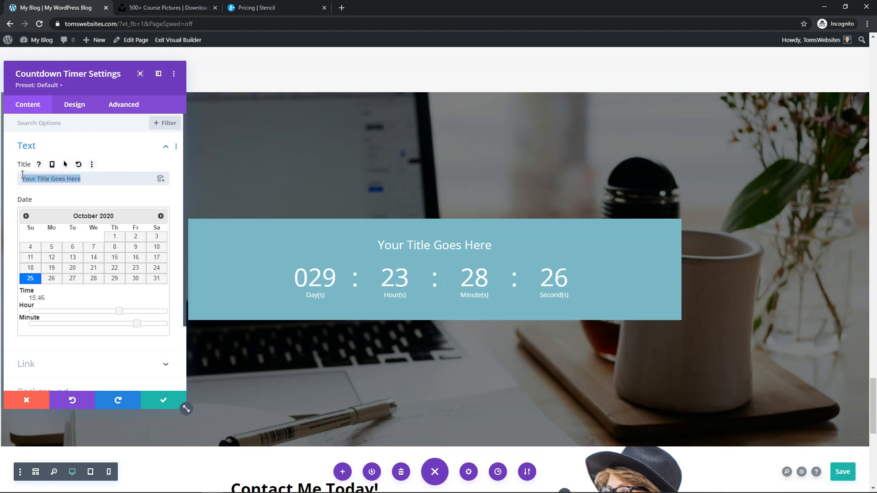
text(Get My Lim)
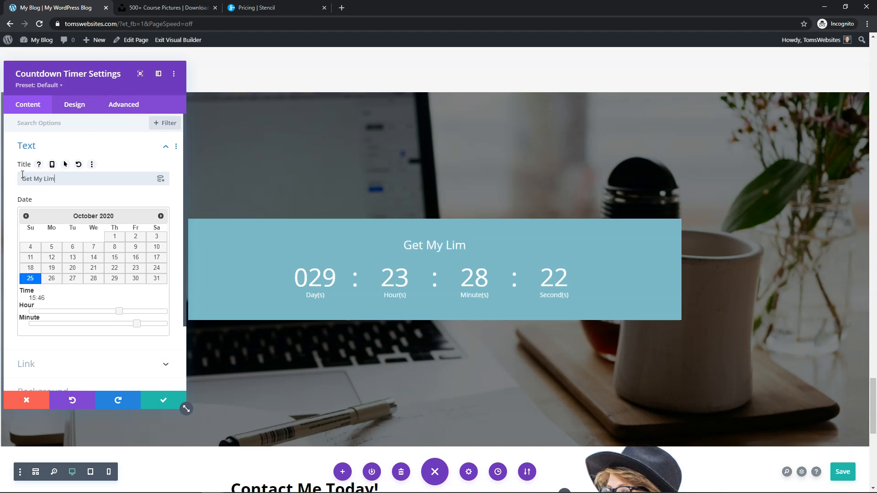
text(ited Time Writing Co)
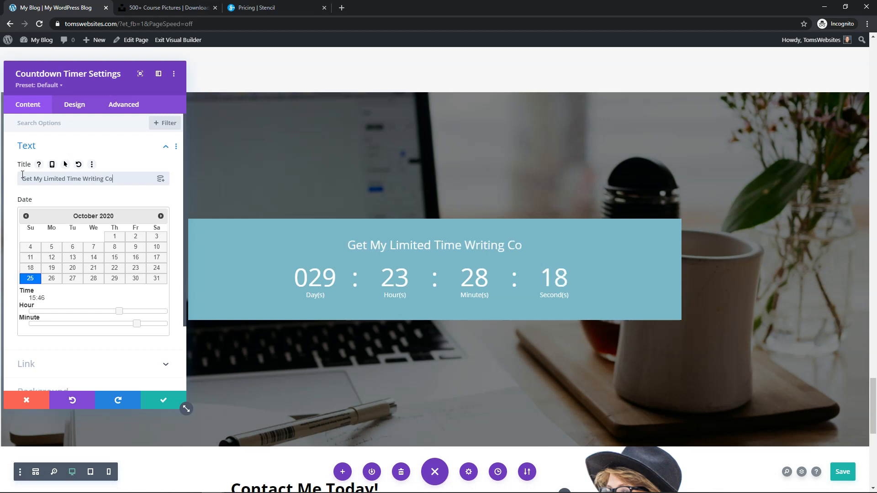
text(urse Discount!)
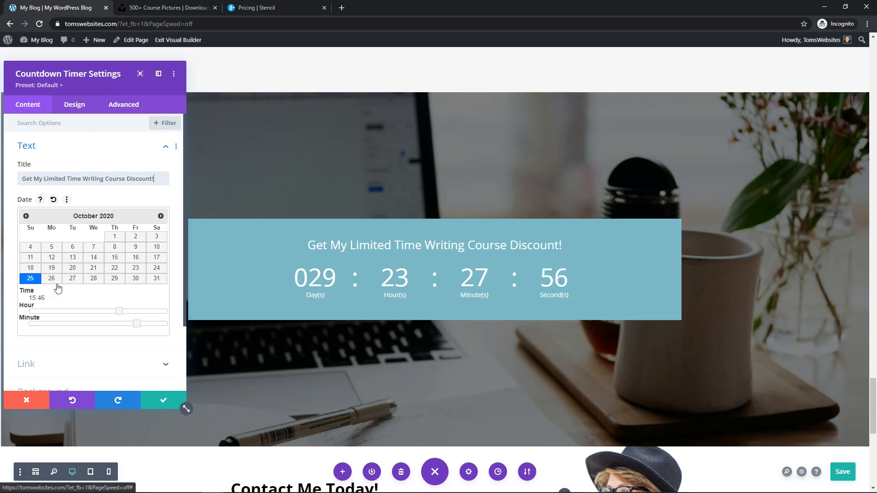
mouse_move(157, 242)
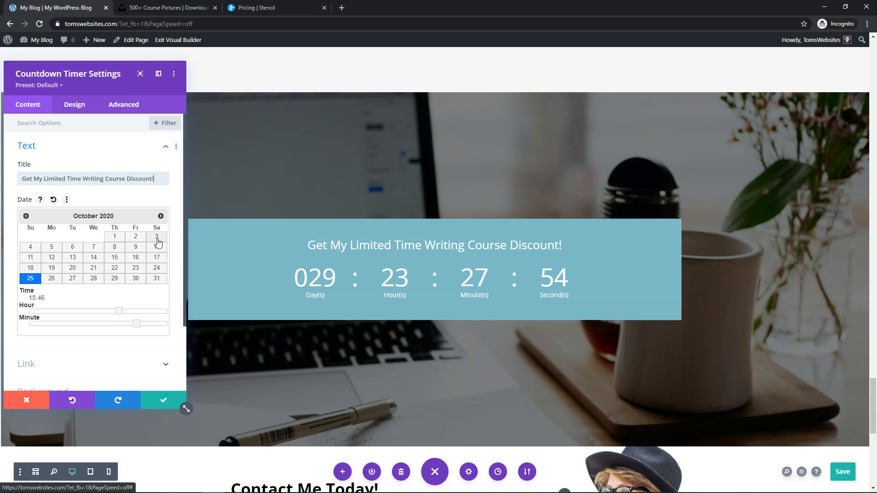
Set the deadline date to October 2 and adjust the hour and minute sliders to 16:19
click(135, 237)
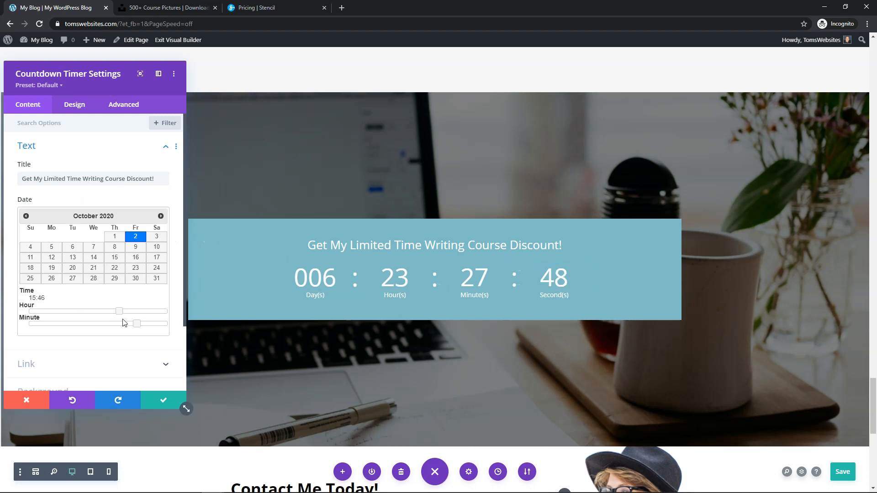
drag(119, 311, 167, 311)
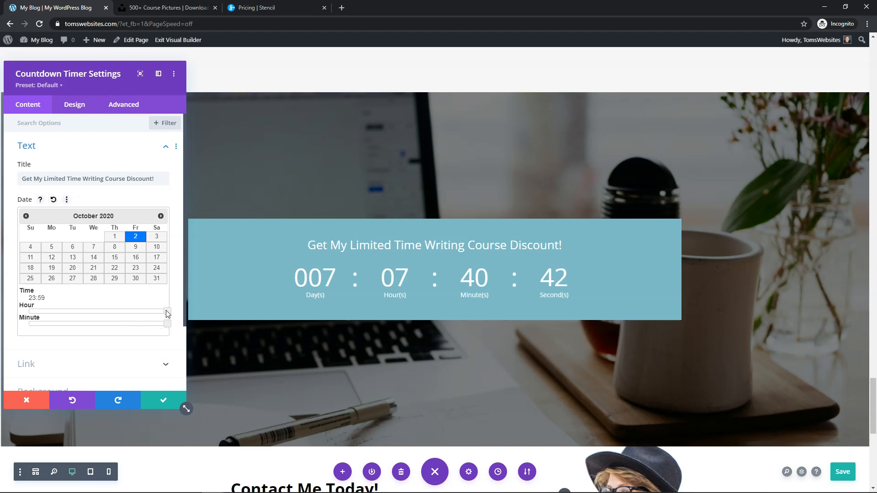
drag(167, 312, 131, 312)
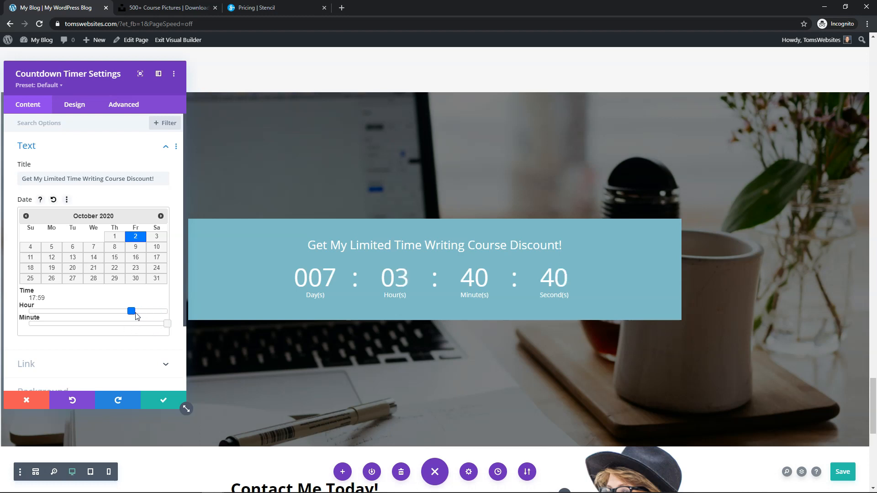
drag(132, 311, 125, 311)
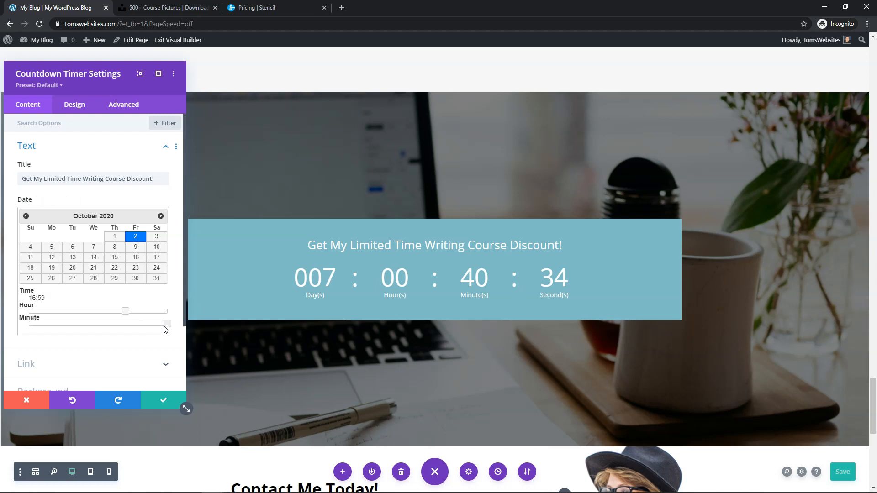
drag(165, 323, 99, 323)
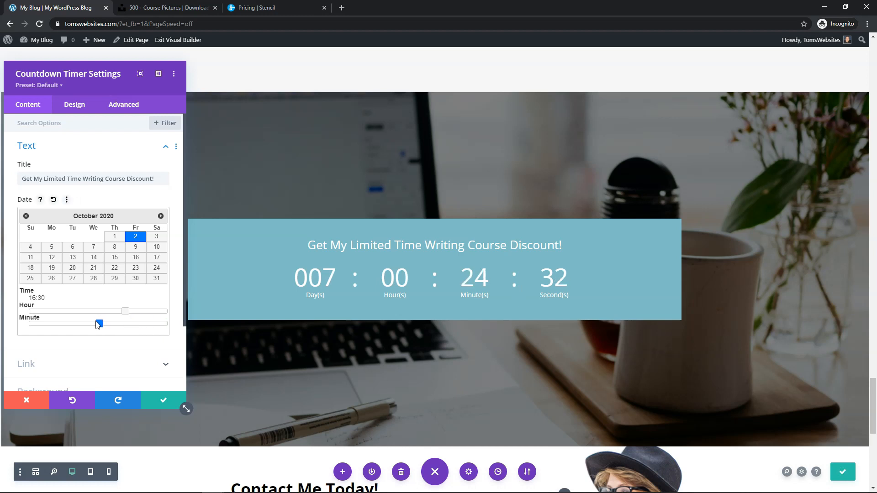
drag(99, 324, 72, 323)
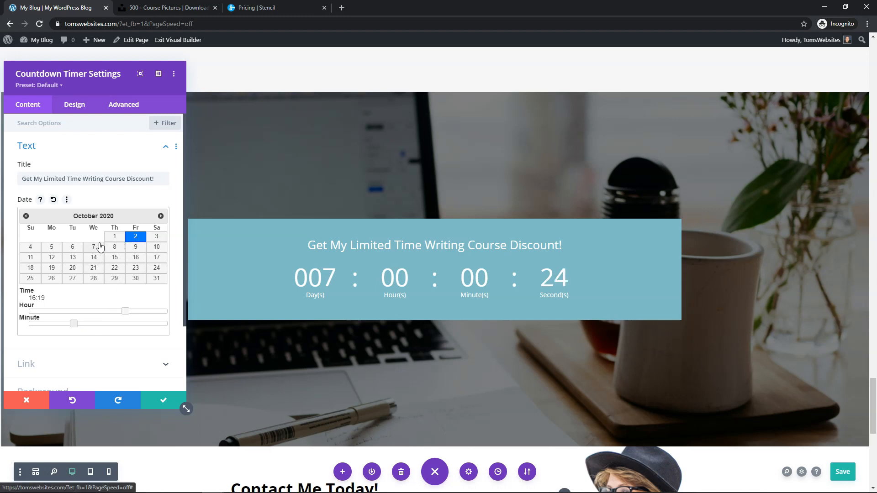
Fill the timer box with black and lower its opacity to rgba(0,0,0,0.52)
scroll(down, 3)
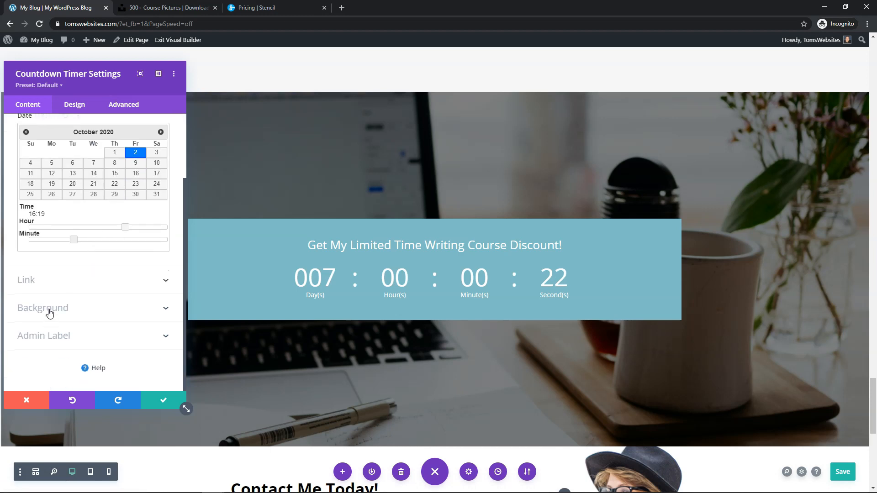
click(42, 308)
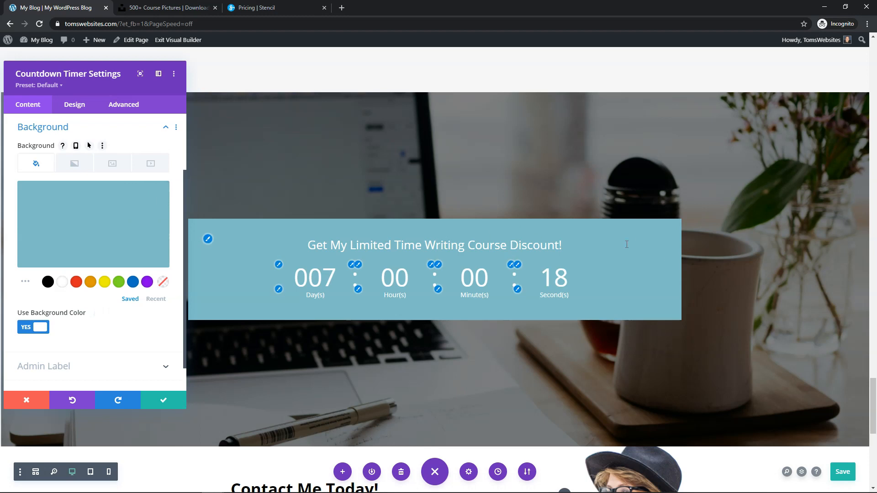
click(47, 282)
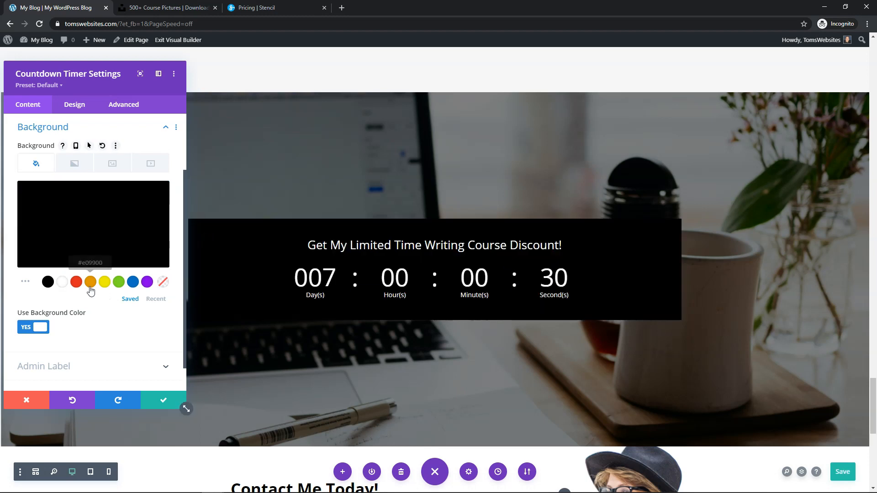
click(90, 282)
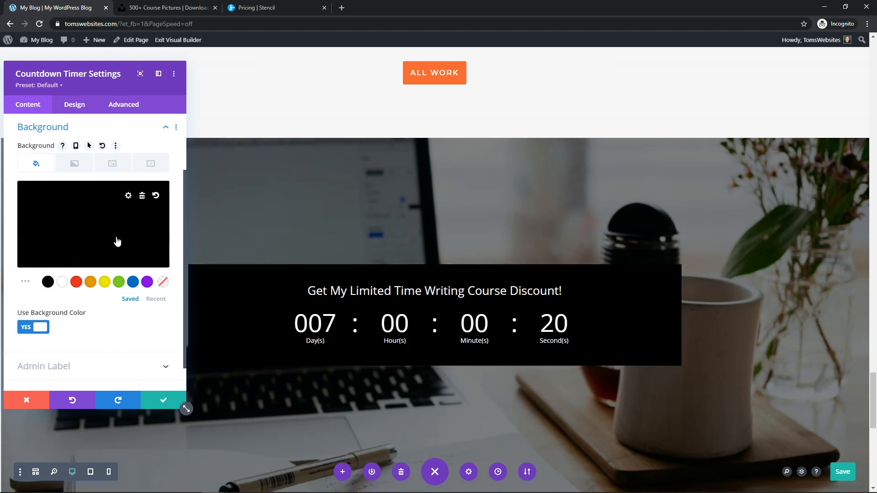
click(93, 237)
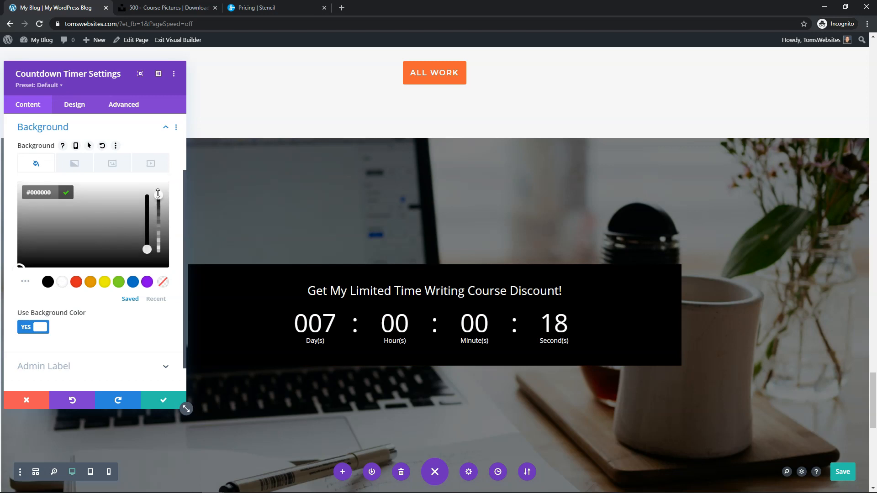
drag(158, 194, 158, 230)
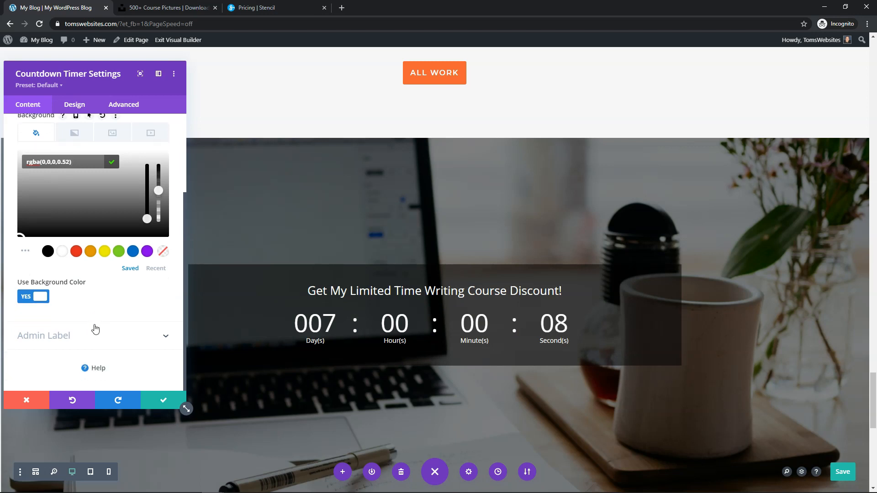
click(74, 104)
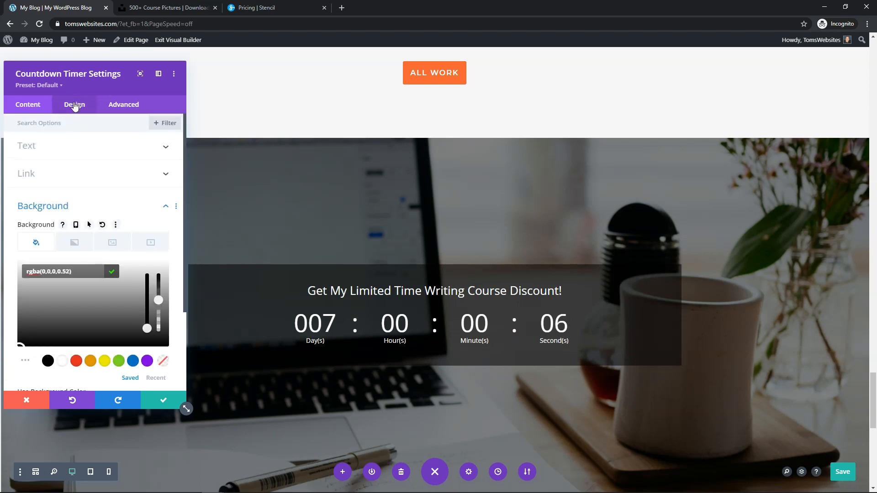
Set the countdown title to Bold weight at roughly 32px in Design > Title Text
click(74, 105)
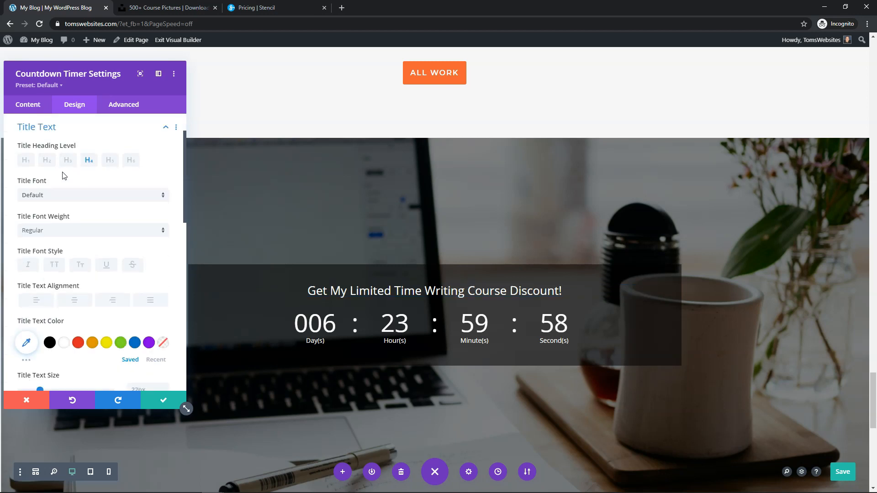
mouse_move(76, 212)
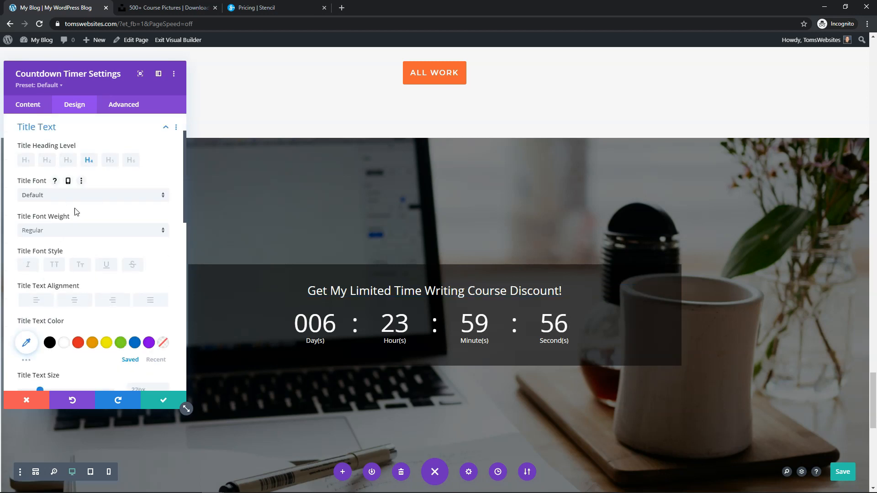
click(93, 230)
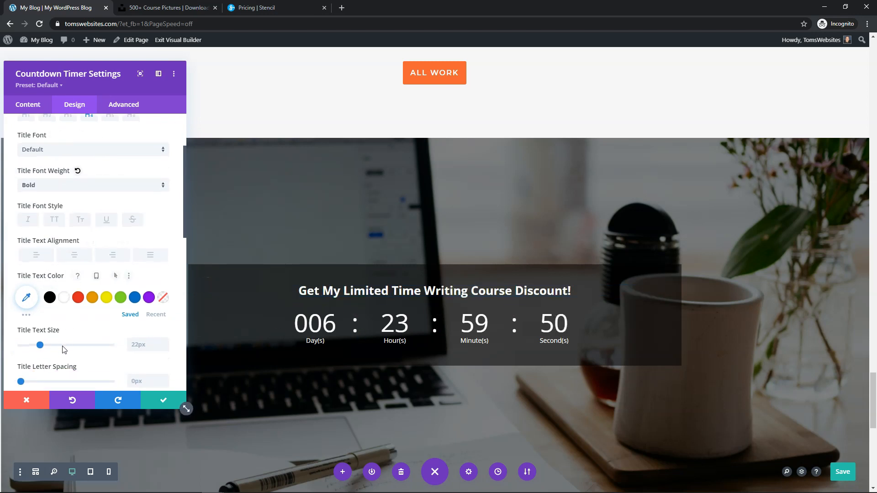
drag(40, 345, 50, 345)
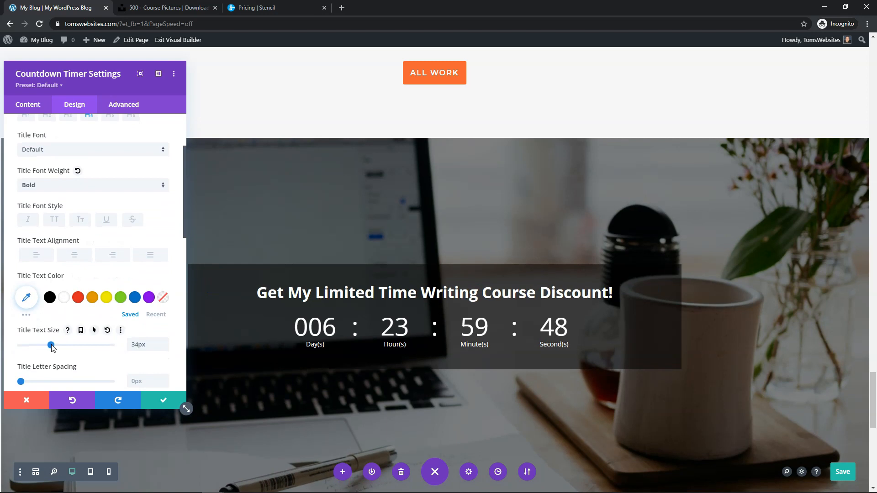
drag(52, 345, 49, 345)
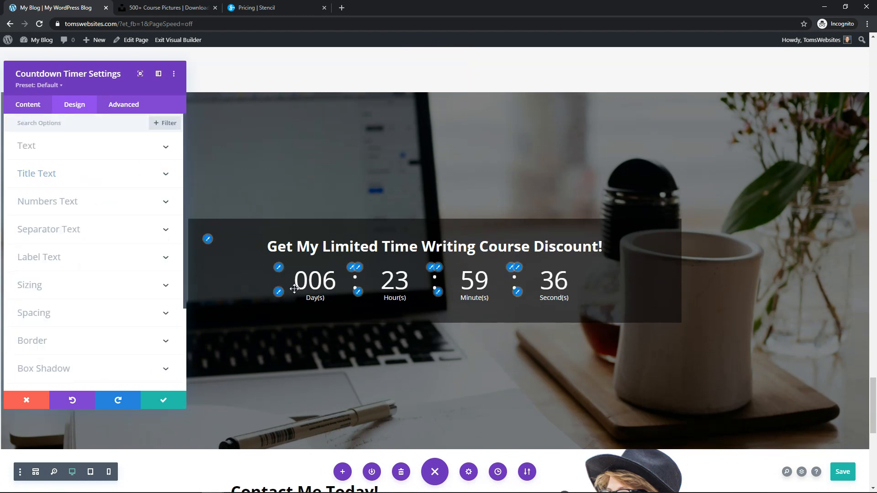
Set Numbers Font Weight to Semi Bold and apply a Title Text Shadow preset
click(47, 201)
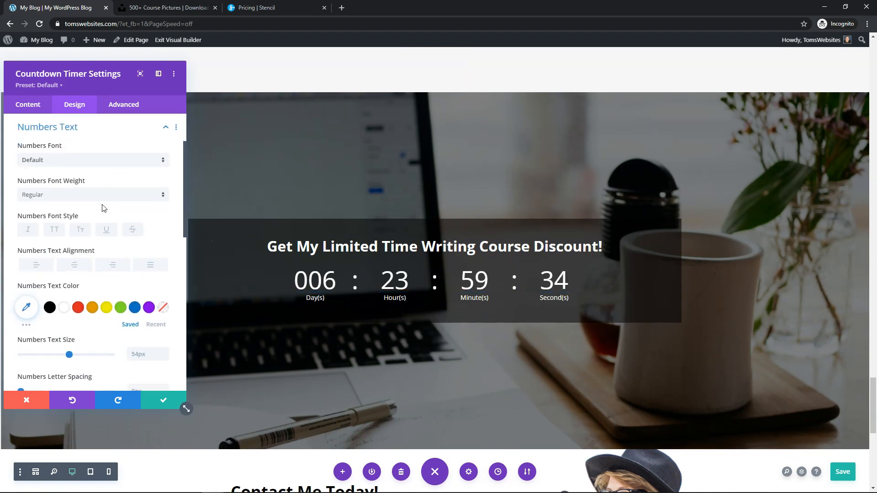
click(93, 195)
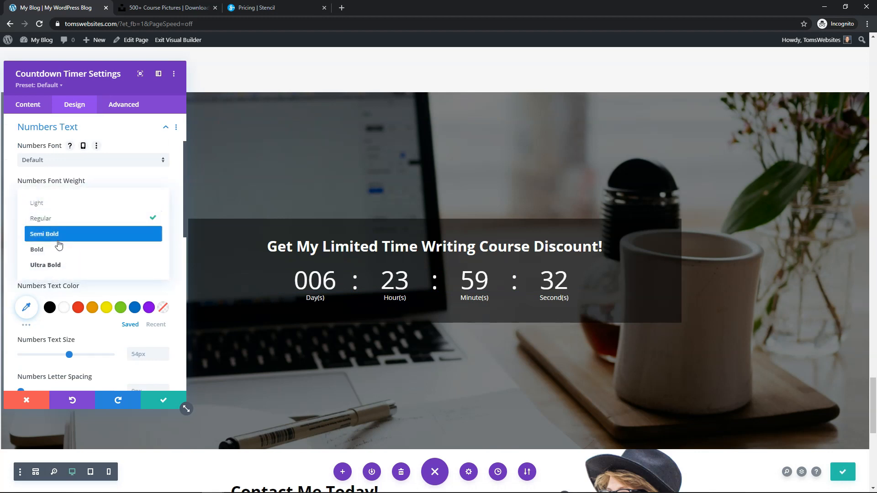
click(44, 234)
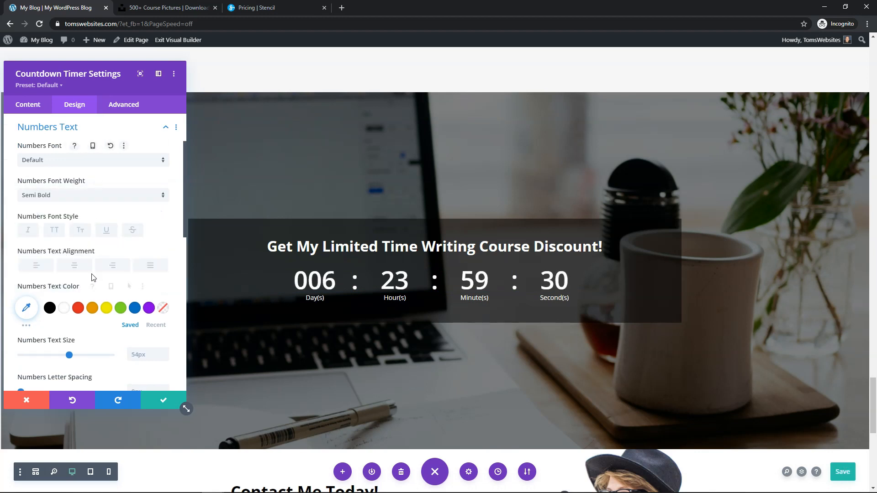
scroll(down, 3)
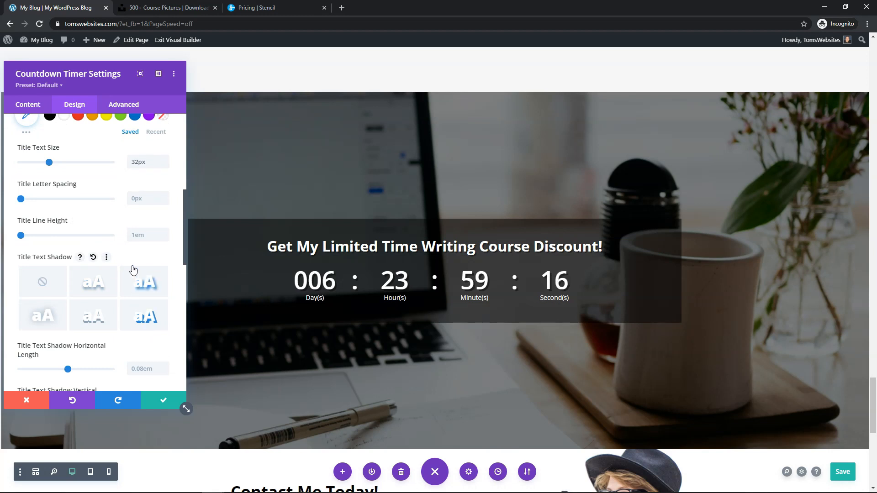
scroll(up, 3)
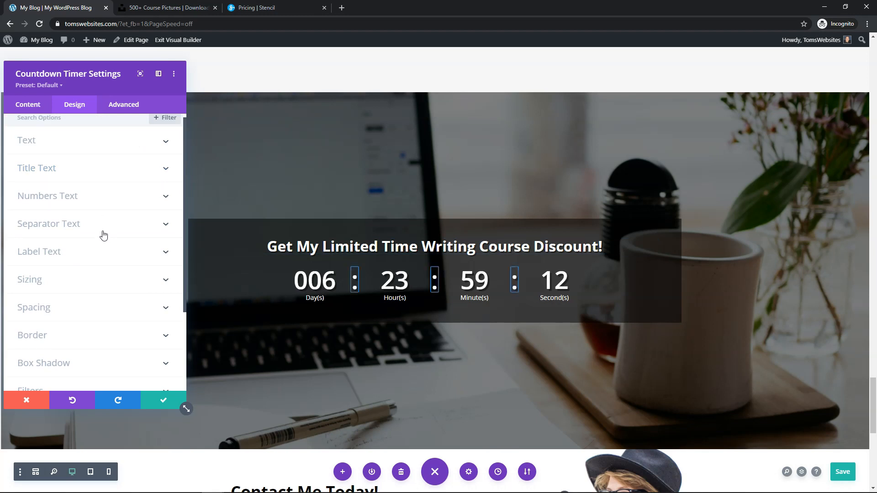
Expand Separator Text settings and focus the Separator Text Size field (54px, regular weight)
click(48, 224)
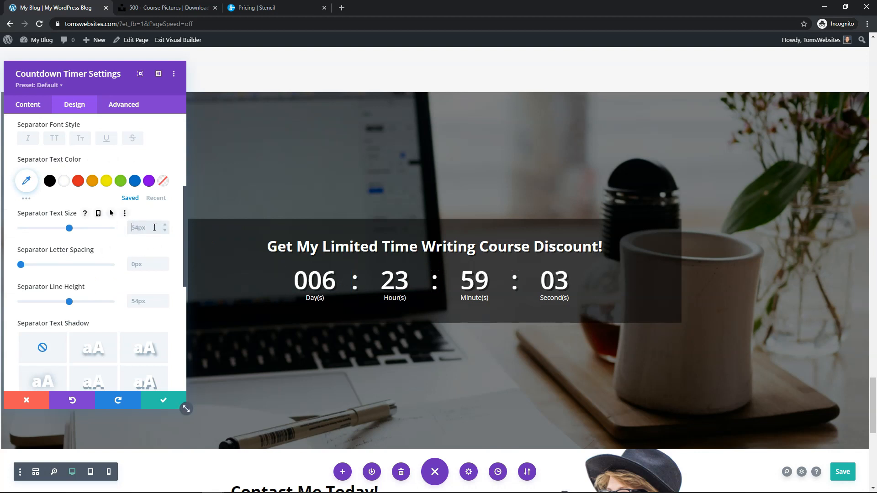
text(0px)
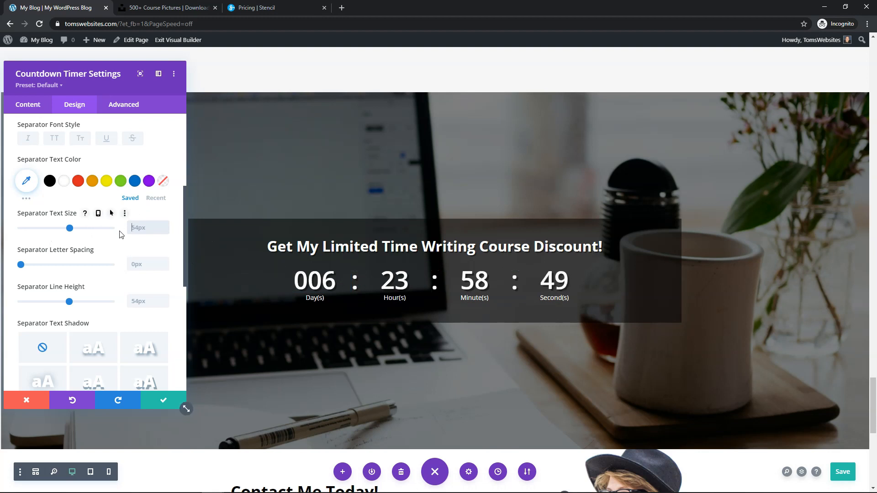
click(165, 219)
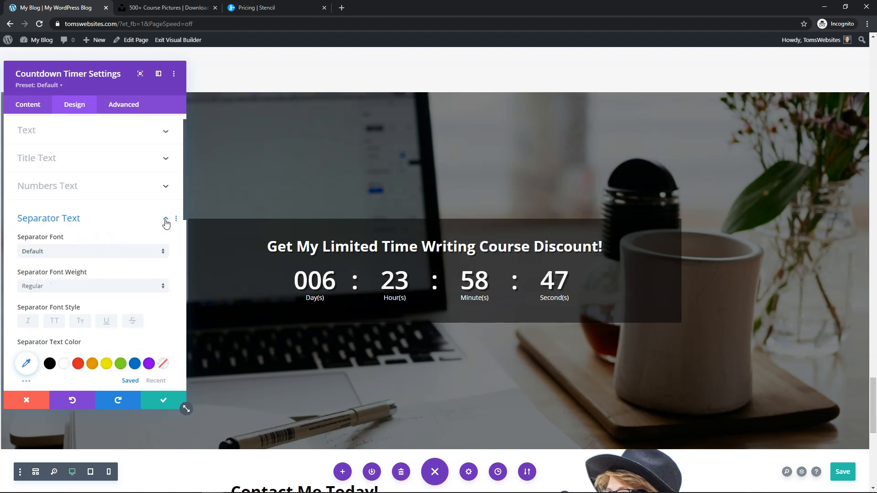
Set the Day(s)/Hour(s)/Minute(s)/Second(s) labels to Semi Bold weight
click(166, 219)
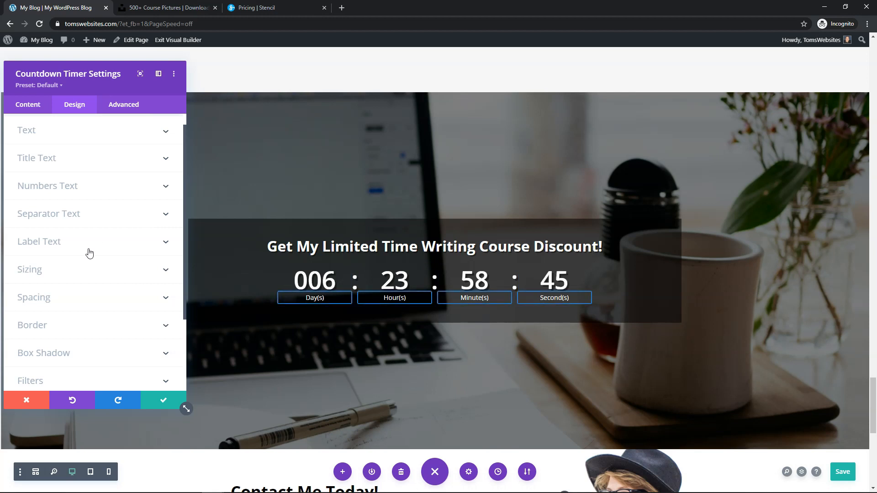
click(39, 241)
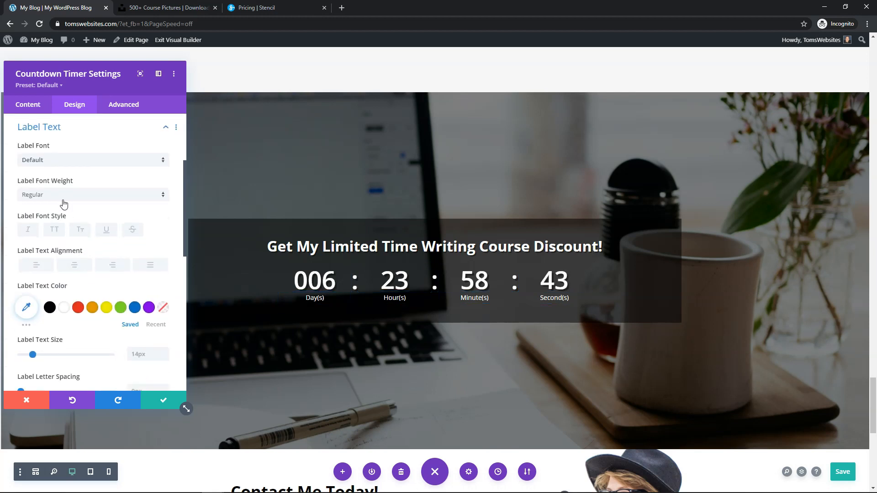
click(164, 352)
text(18)
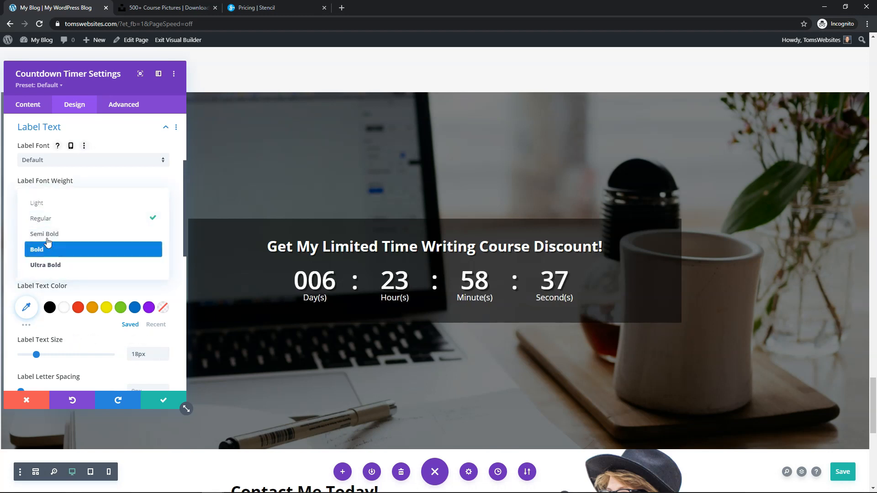
click(37, 250)
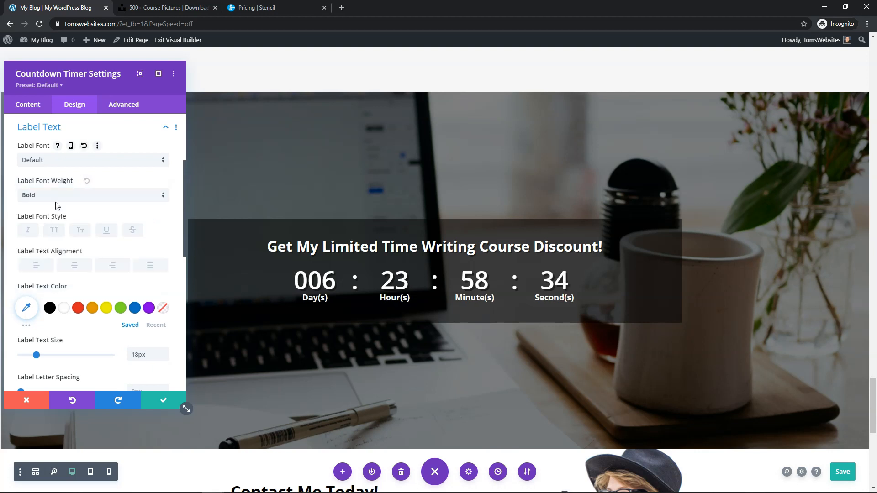
click(93, 195)
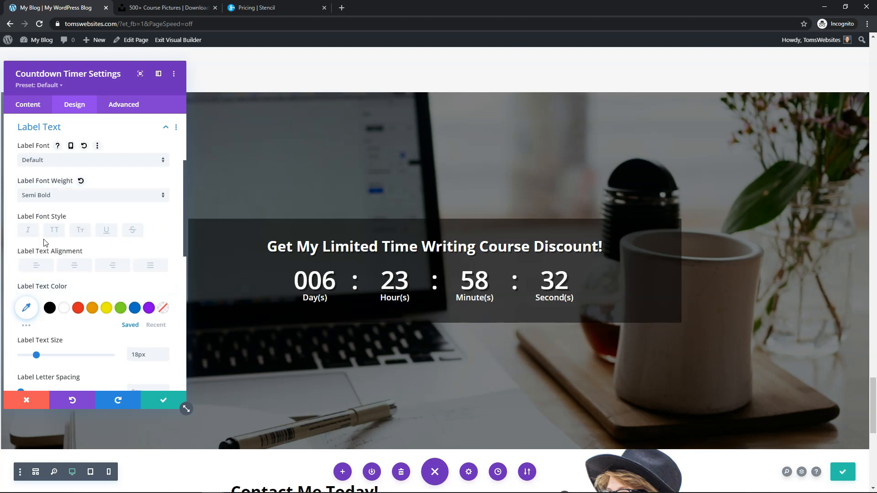
Set Label Text Size to 18px and choose a Label Text Shadow preset
scroll(down, 3)
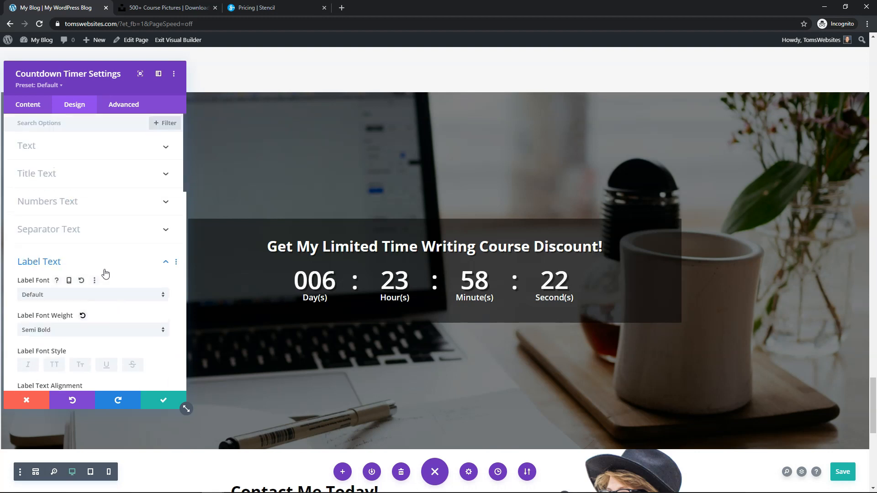
scroll(down, 3)
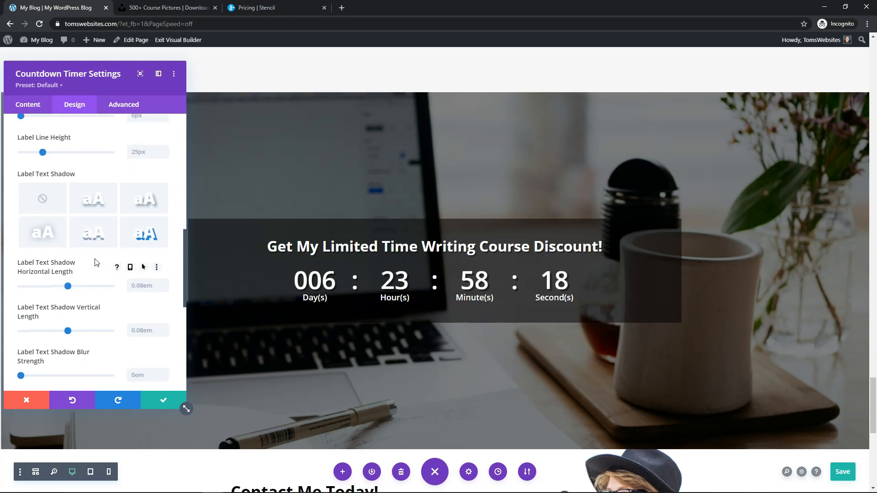
scroll(down, 3)
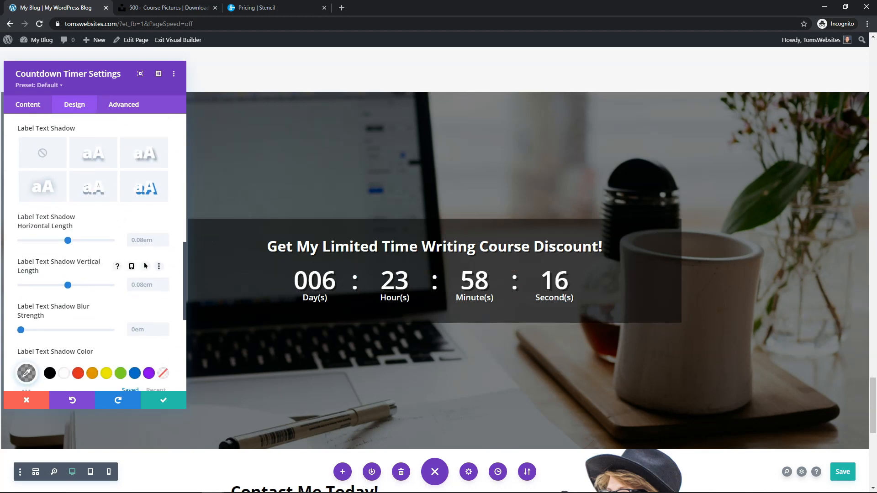